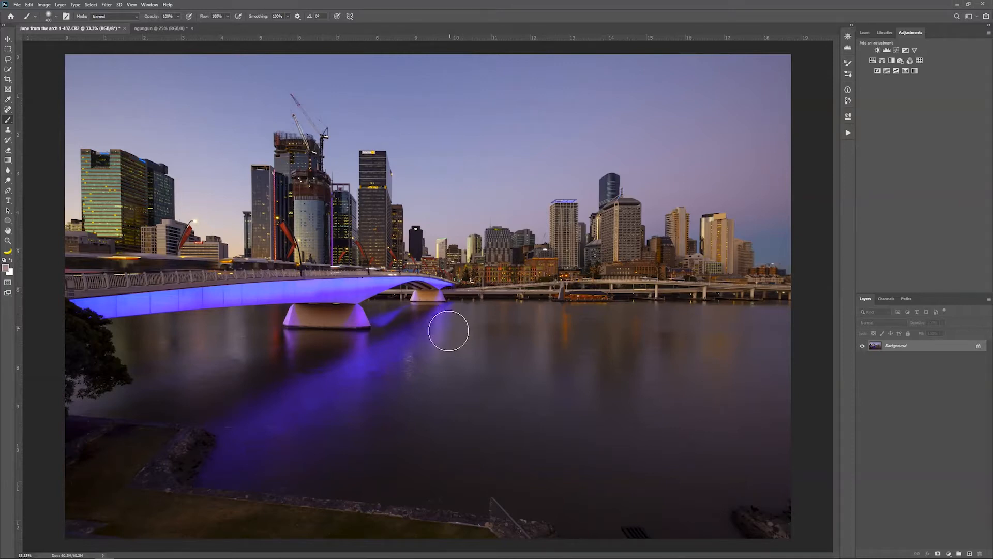
{"action": "mouse_move", "coordinate": [441, 318]}
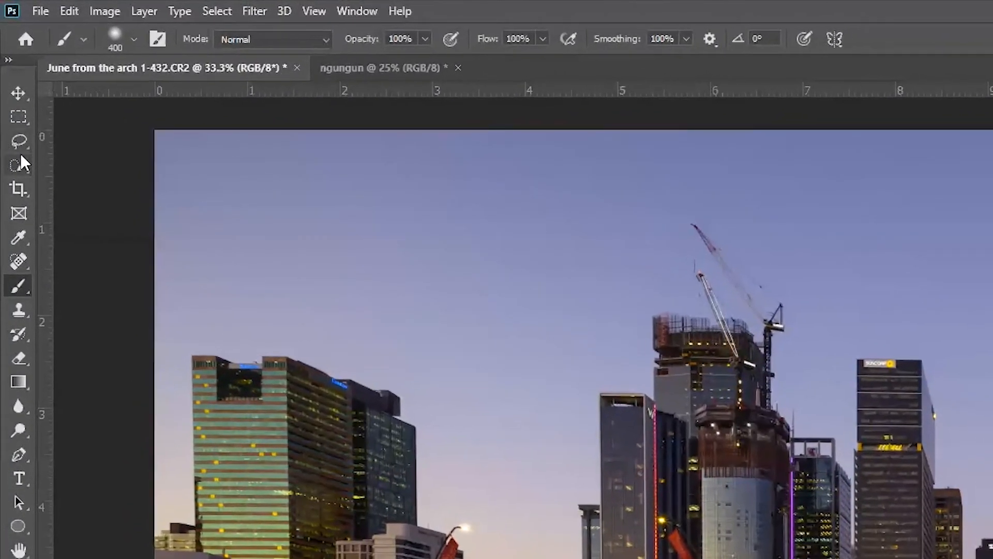
Switch to the Rectangular Marquee Tool for a 16:9 fixed-ratio selection.
{"action": "left_click", "coordinate": [19, 116]}
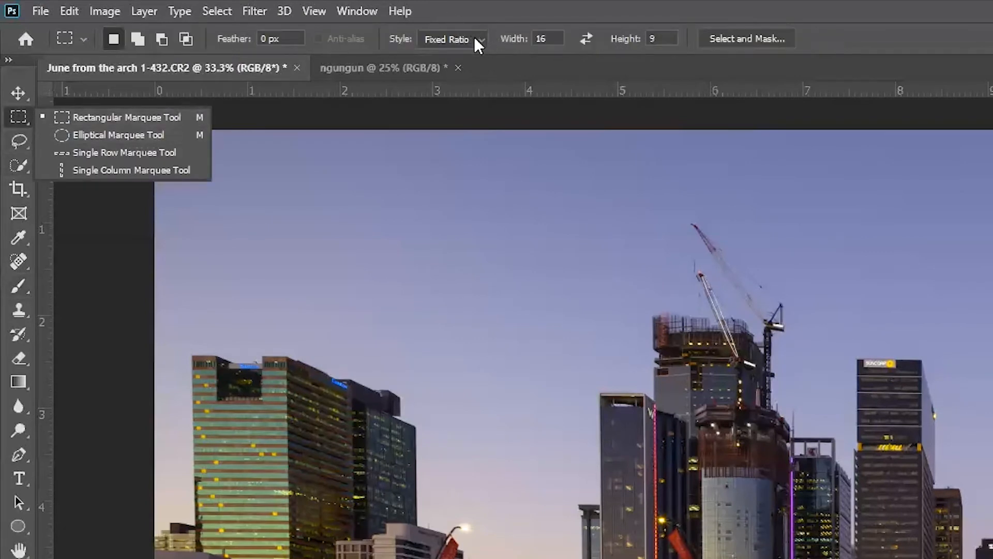
{"action": "mouse_move", "coordinate": [546, 54]}
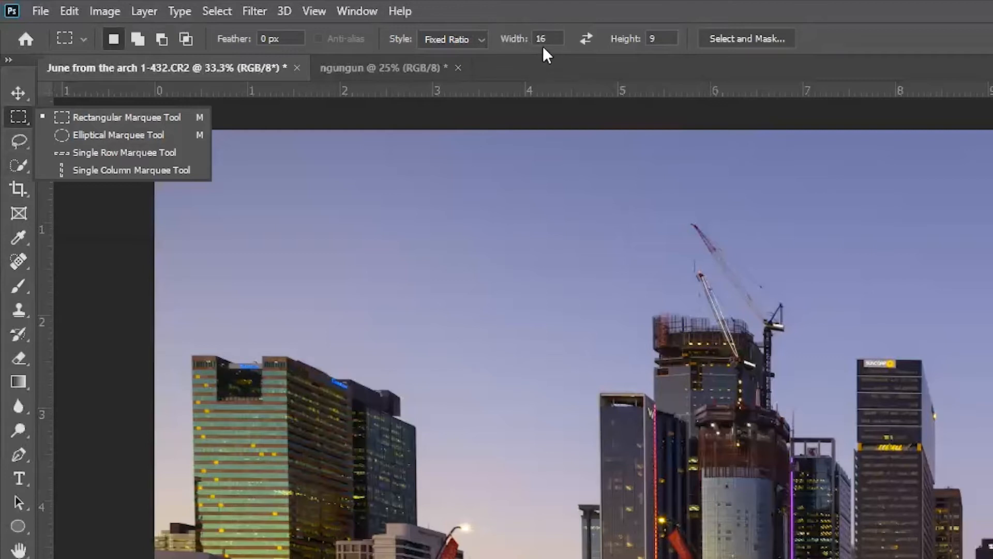
{"action": "mouse_move", "coordinate": [659, 63]}
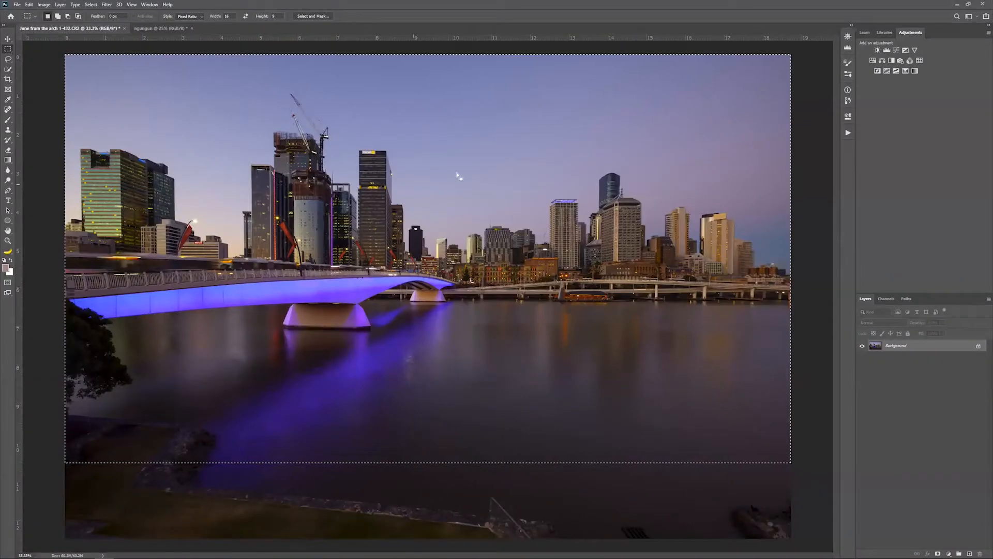
{"action": "mouse_move", "coordinate": [453, 104]}
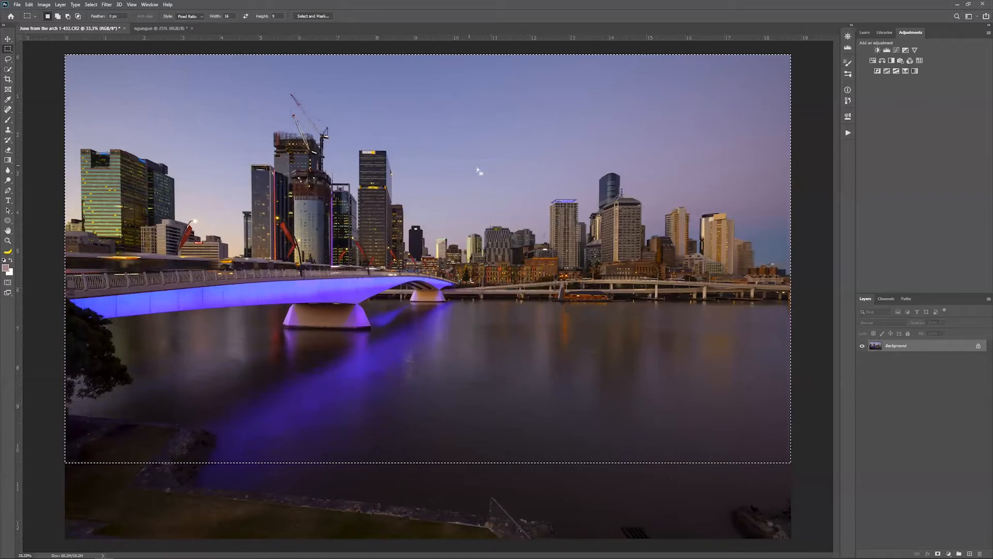
{"action": "mouse_move", "coordinate": [640, 126]}
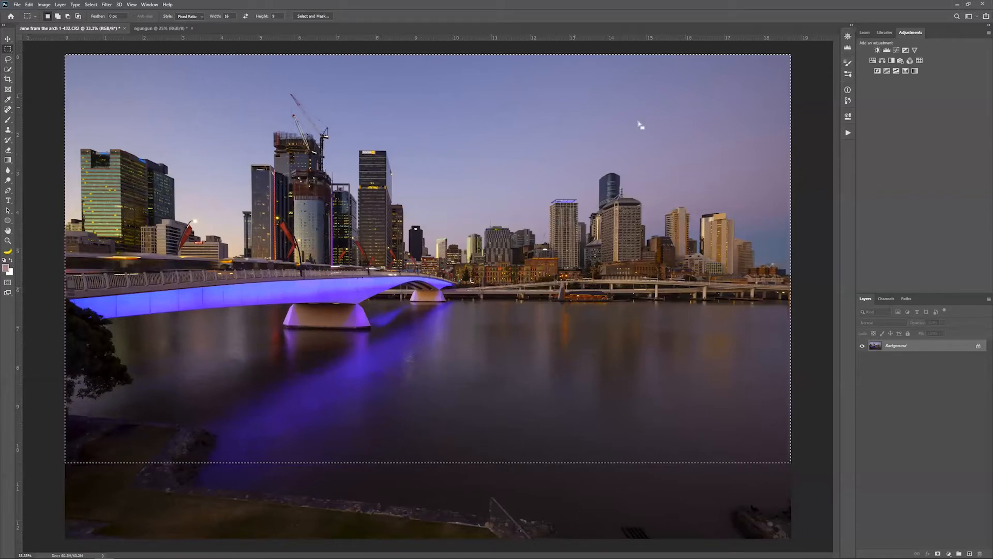
{"action": "mouse_move", "coordinate": [95, 92]}
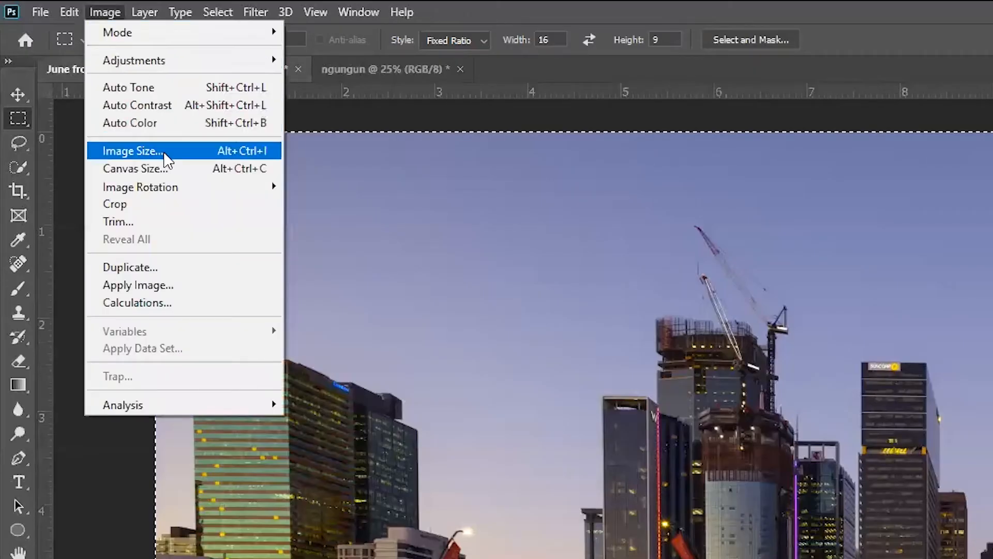
{"action": "mouse_move", "coordinate": [189, 204]}
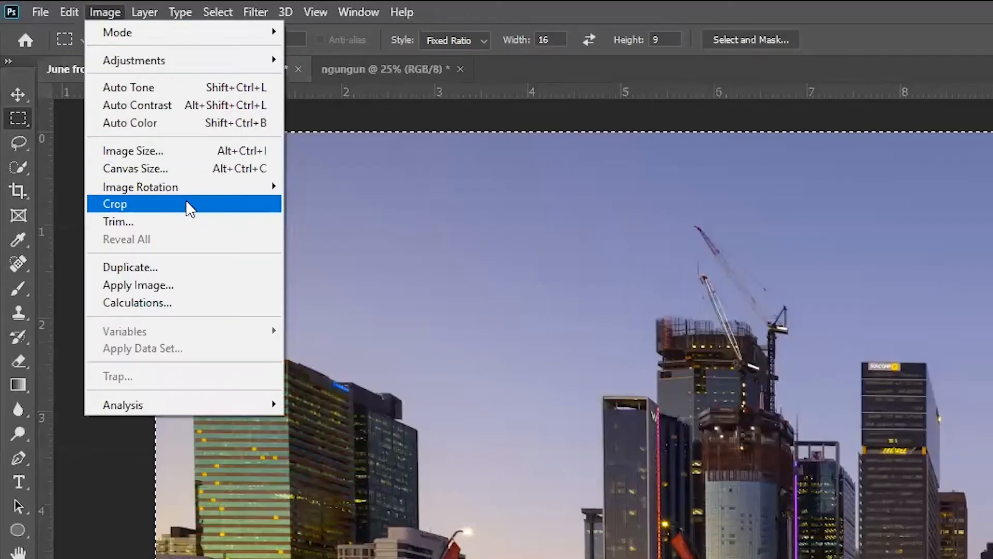
Crop the skyline photo to the 16:9 marquee selection via Image > Crop.
{"action": "left_click", "coordinate": [115, 203]}
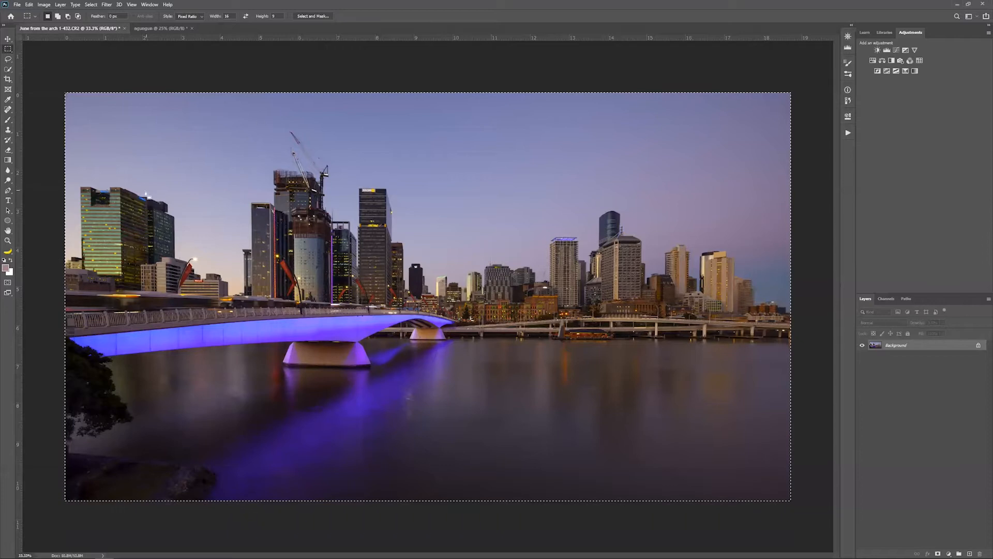
{"action": "mouse_move", "coordinate": [126, 197]}
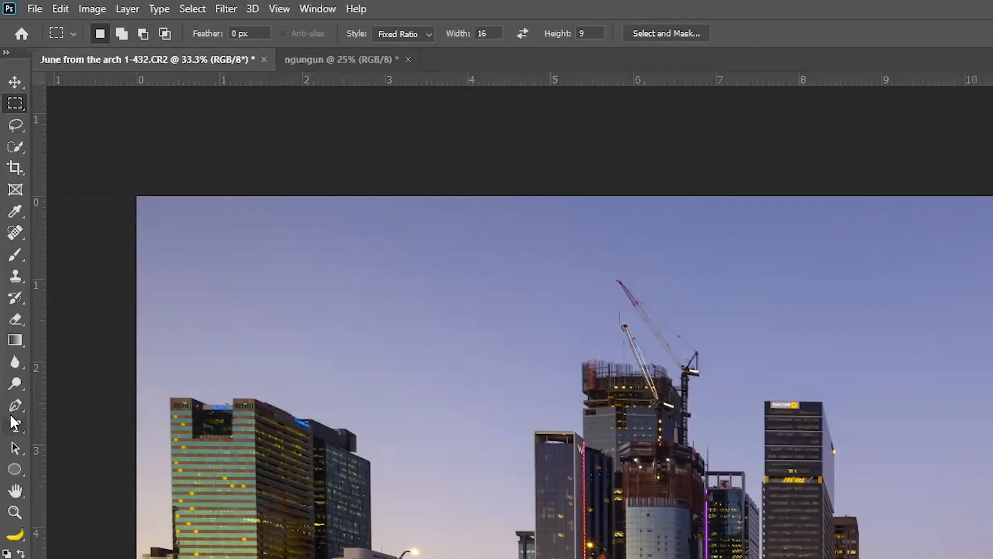
Switch to the Horizontal Type Tool to add THUMBNAIL text in the sky.
{"action": "left_click", "coordinate": [15, 425]}
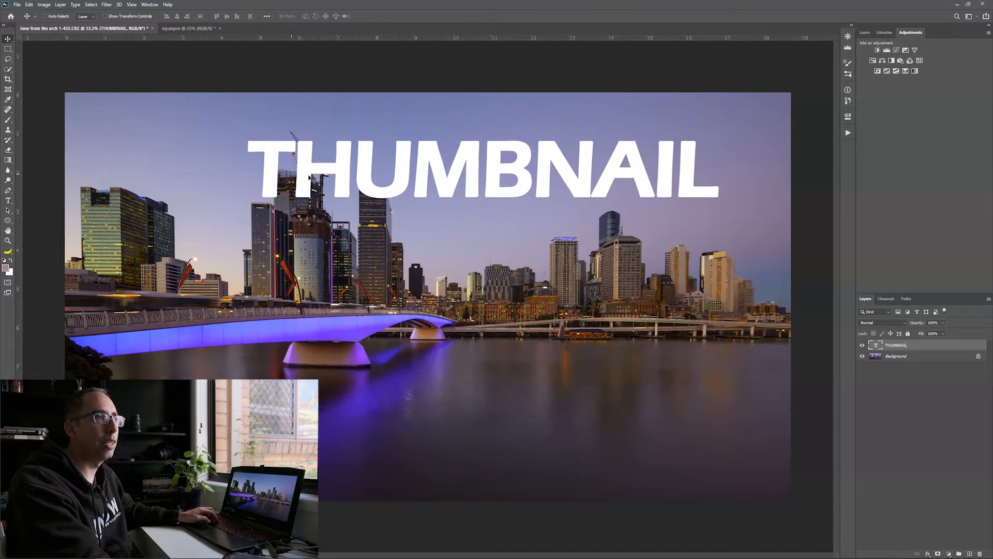
{"action": "mouse_move", "coordinate": [579, 154]}
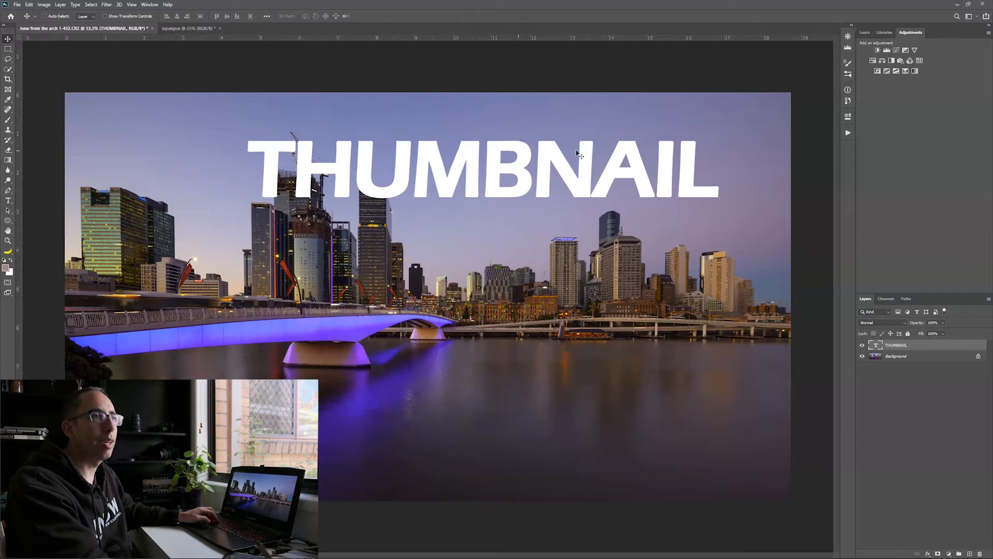
{"action": "mouse_move", "coordinate": [648, 186]}
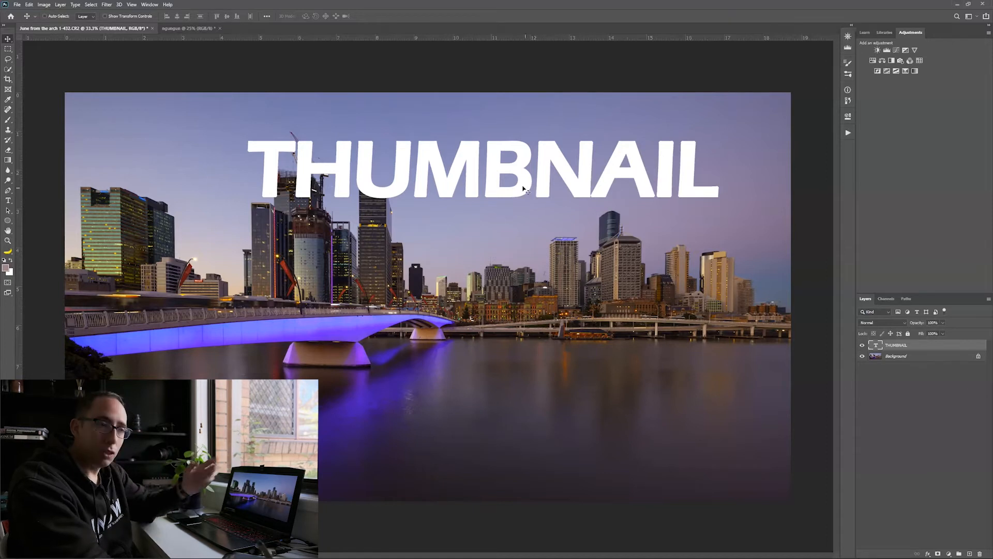
{"action": "mouse_move", "coordinate": [556, 187]}
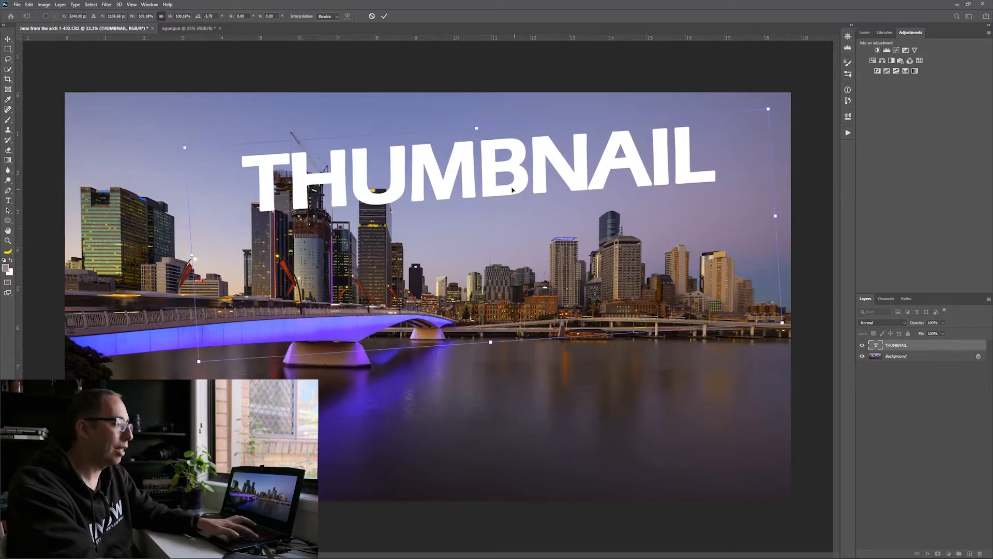
Commit the upward tilt and rightward shift of the THUMBNAIL text.
{"action": "key", "text": "Return"}
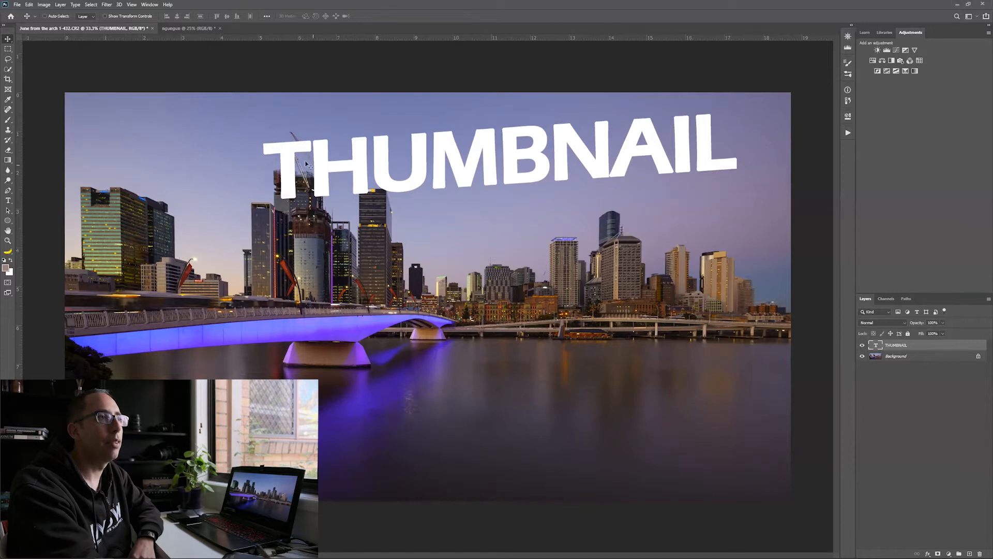
{"action": "mouse_move", "coordinate": [456, 342]}
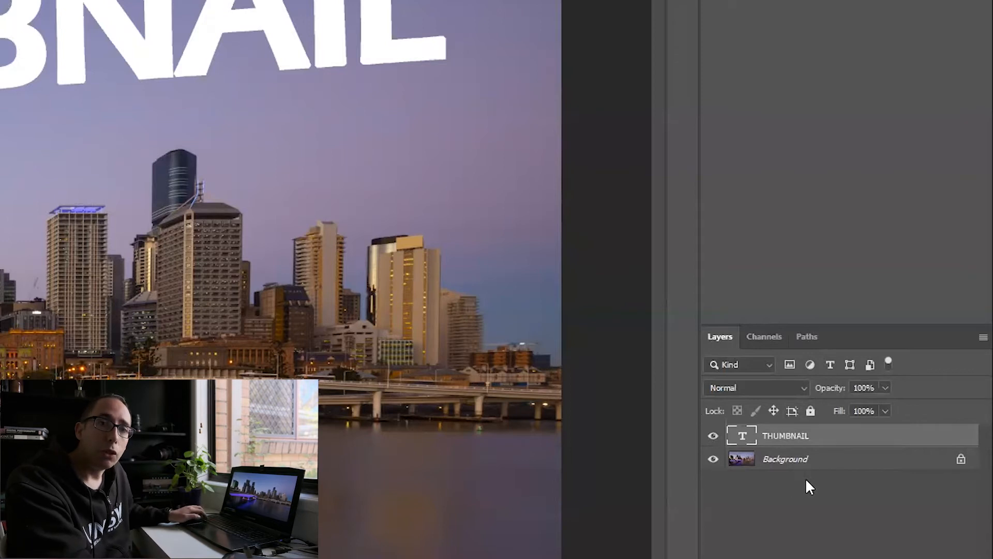
{"action": "mouse_move", "coordinate": [819, 445]}
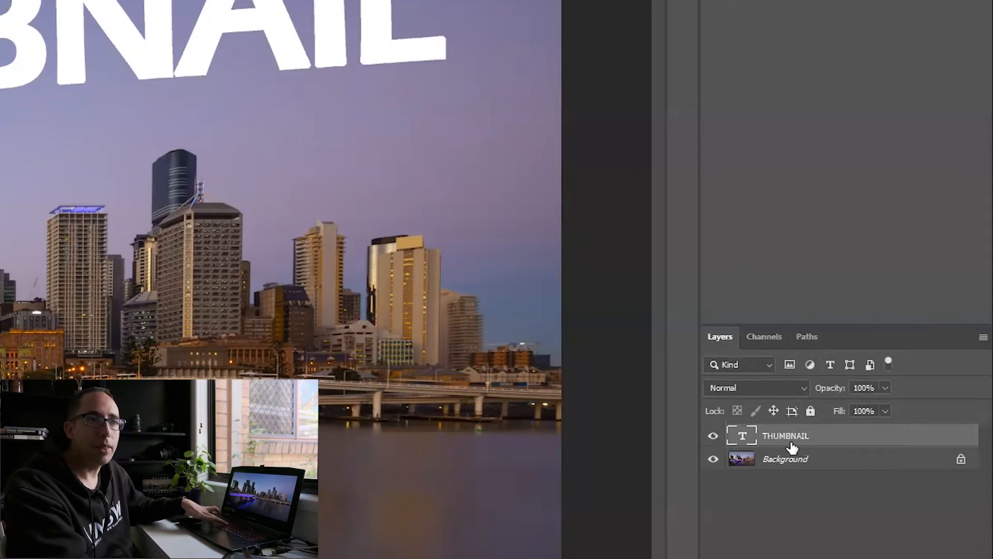
Duplicate the THUMBNAIL text layer with Ctrl+J and return to the original layer.
{"action": "key", "text": "ctrl+j"}
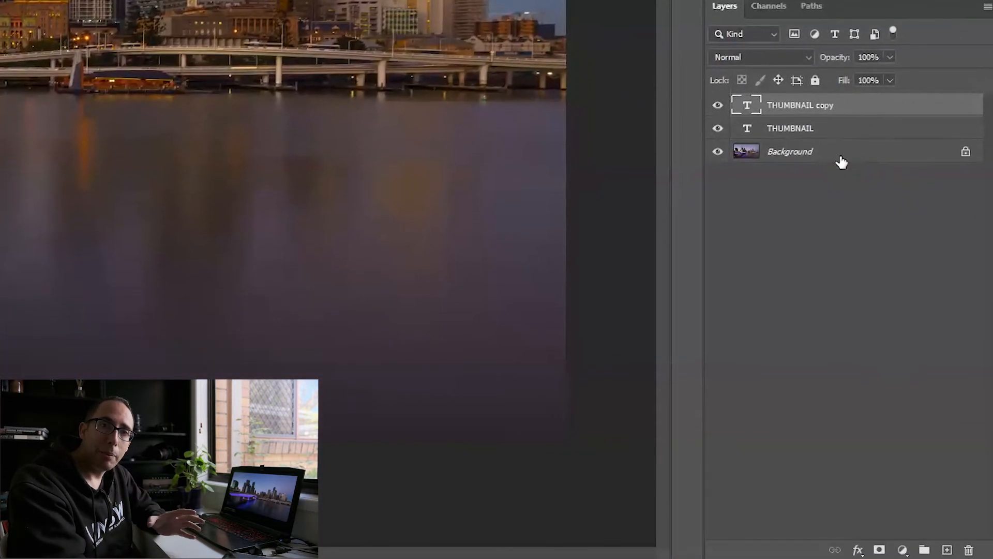
{"action": "mouse_move", "coordinate": [853, 170]}
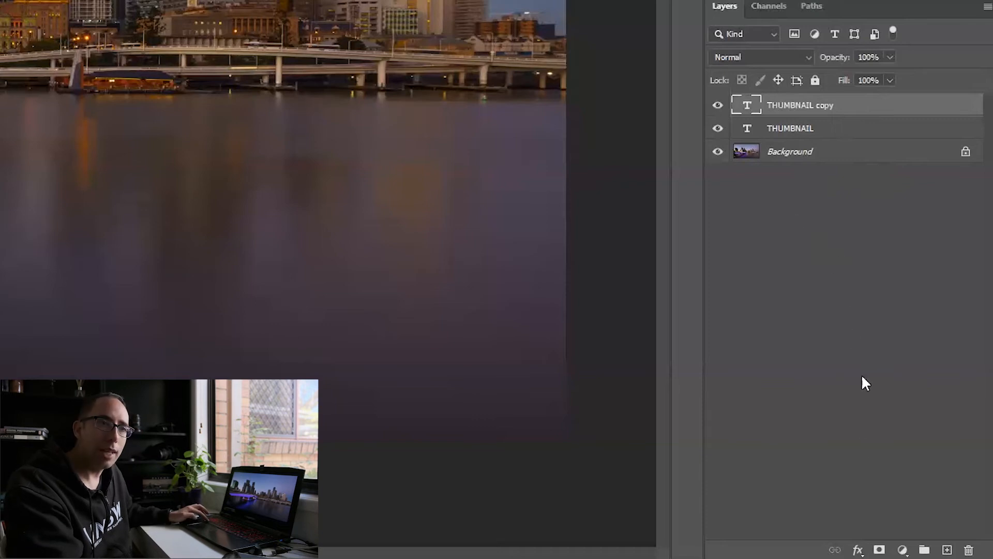
{"action": "mouse_move", "coordinate": [855, 478]}
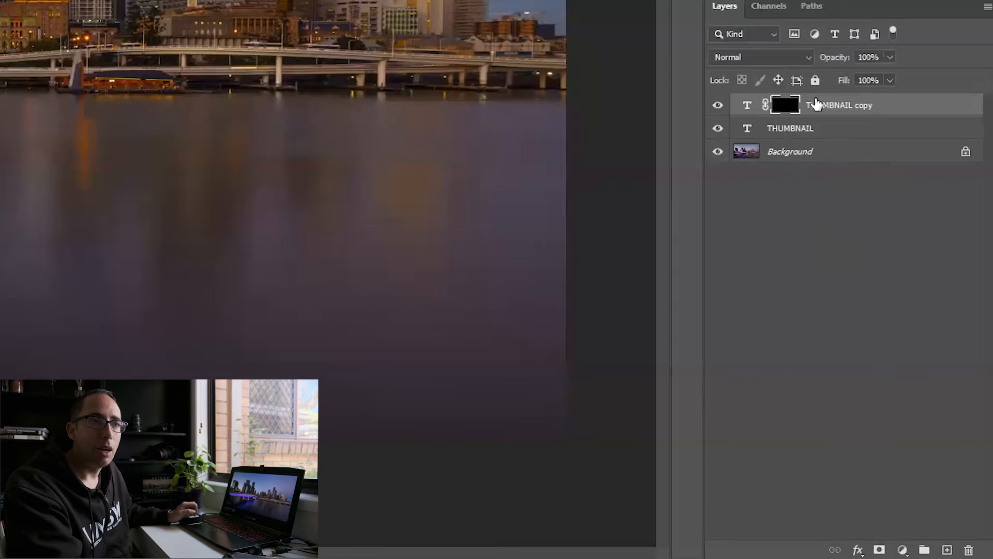
{"action": "mouse_move", "coordinate": [783, 116]}
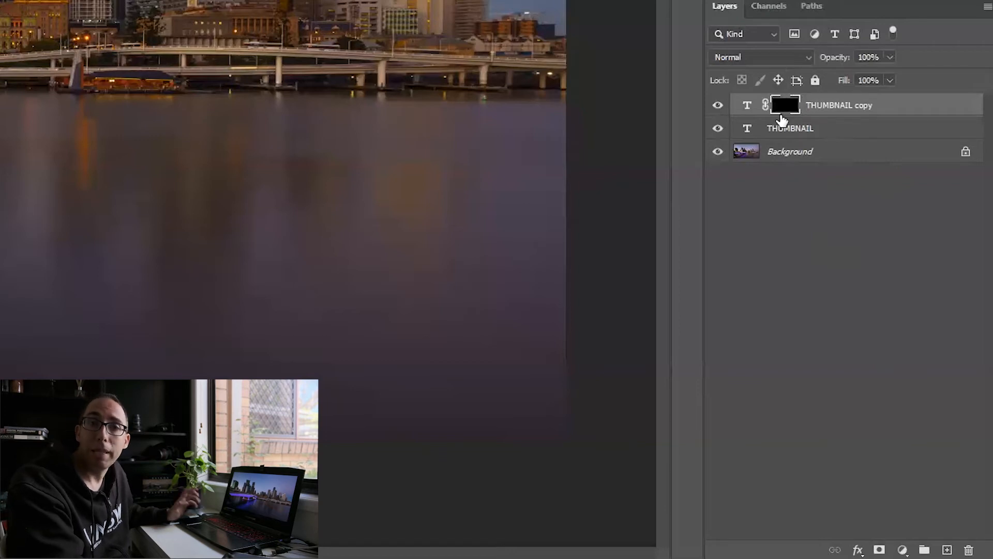
{"action": "mouse_move", "coordinate": [744, 113]}
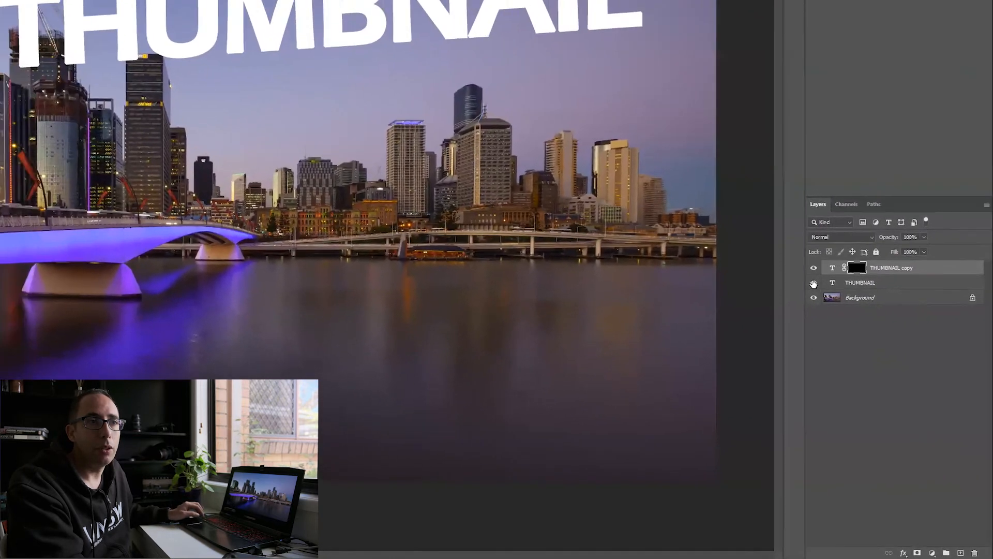
{"action": "left_click", "coordinate": [814, 283]}
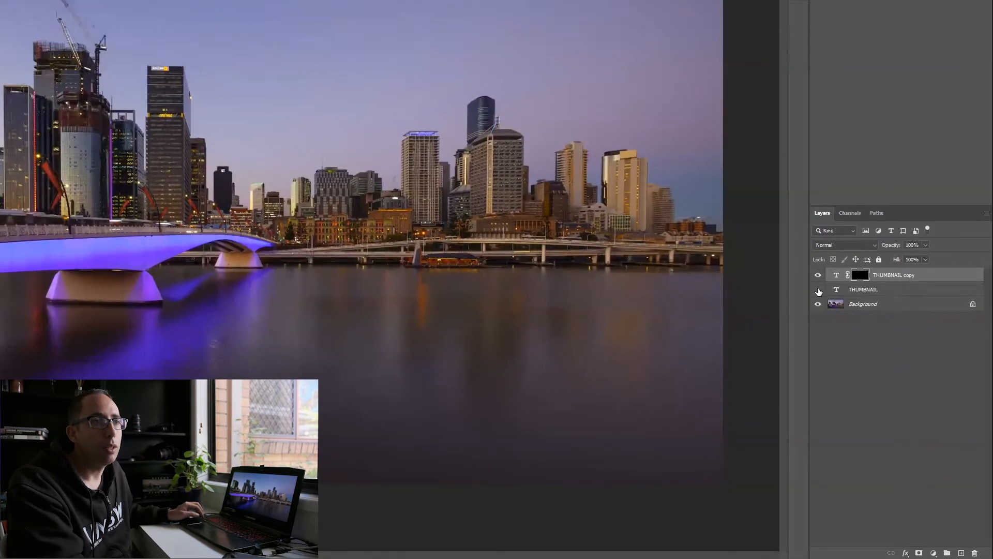
{"action": "left_click", "coordinate": [817, 290]}
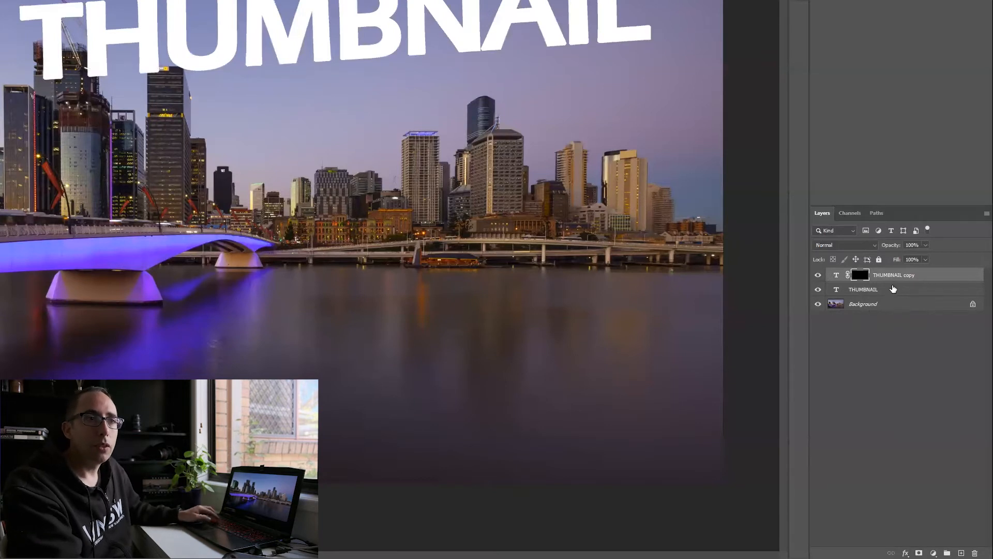
{"action": "left_click", "coordinate": [862, 288]}
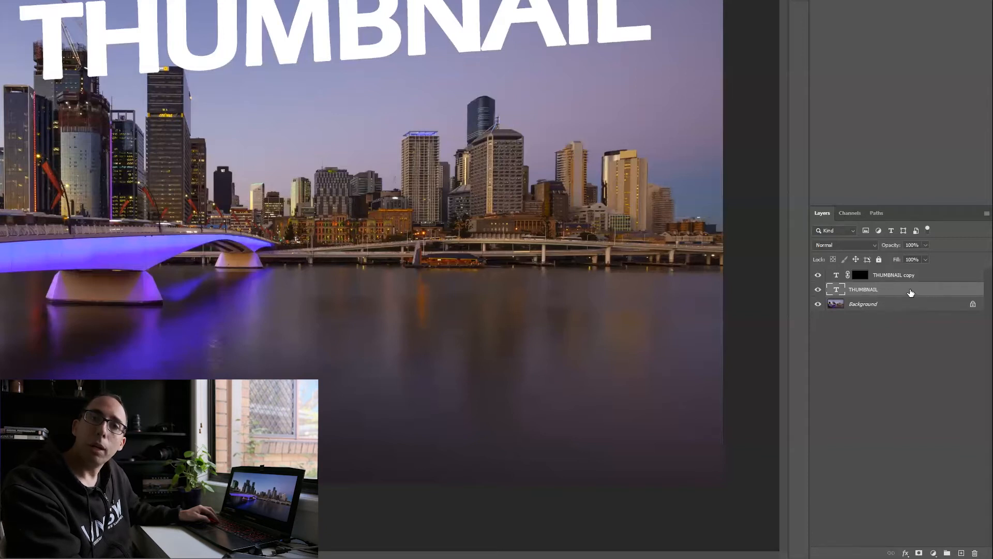
{"action": "mouse_move", "coordinate": [853, 403]}
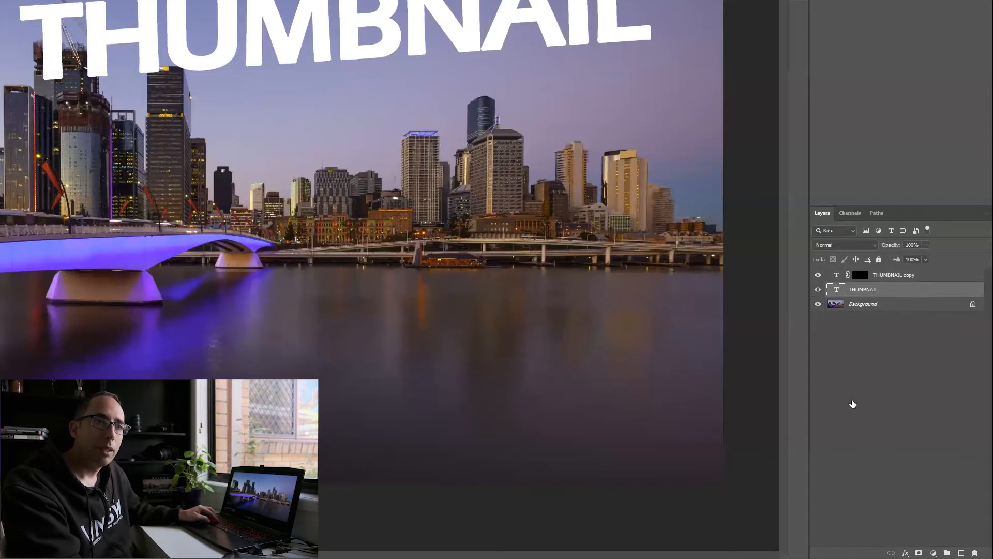
Bring up blending options for the original THUMBNAIL text layer.
{"action": "double_click", "coordinate": [863, 288]}
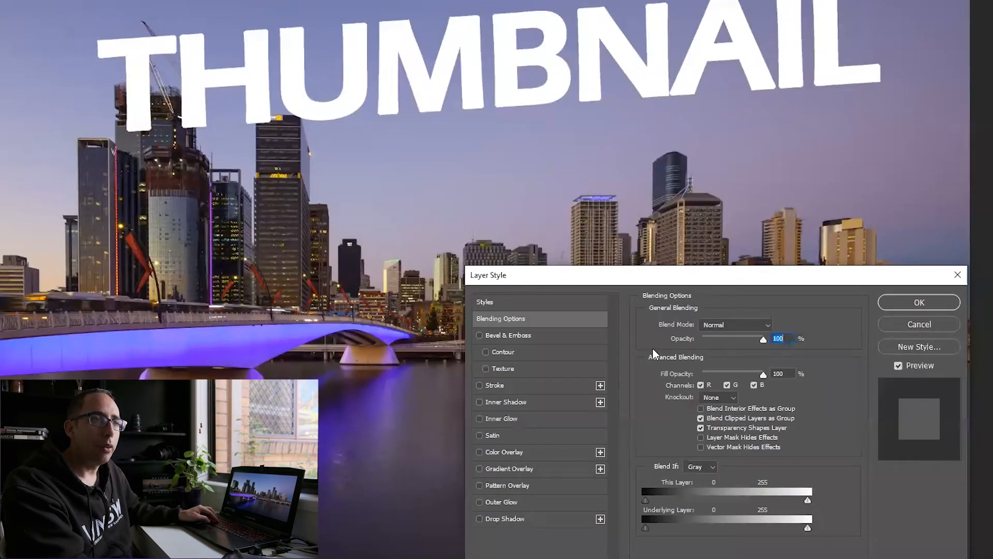
{"action": "mouse_move", "coordinate": [706, 491]}
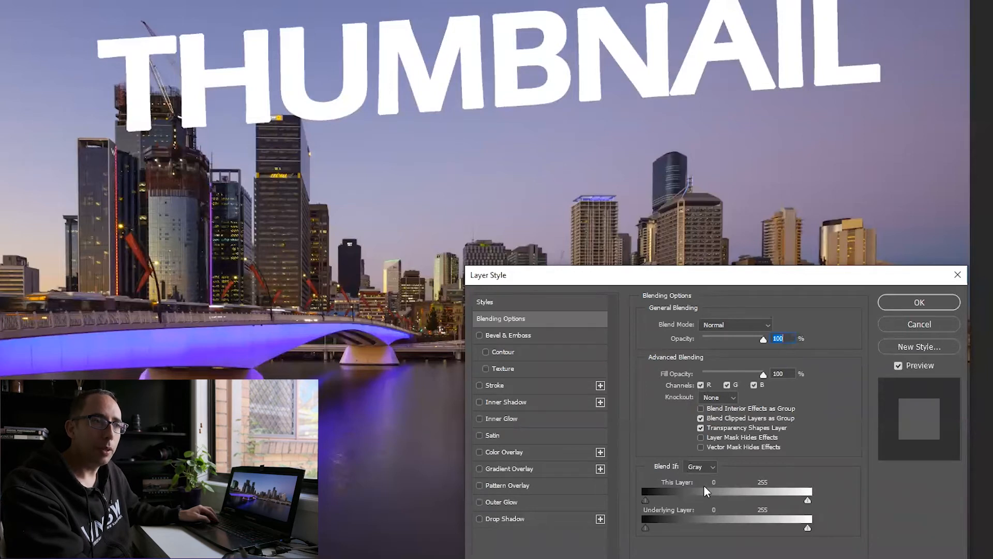
{"action": "mouse_move", "coordinate": [662, 478]}
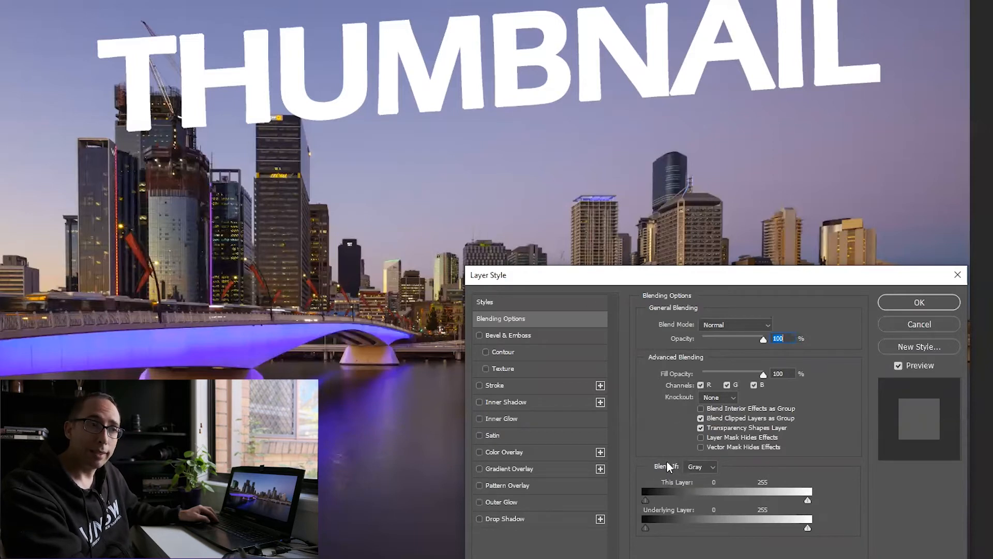
{"action": "mouse_move", "coordinate": [618, 456]}
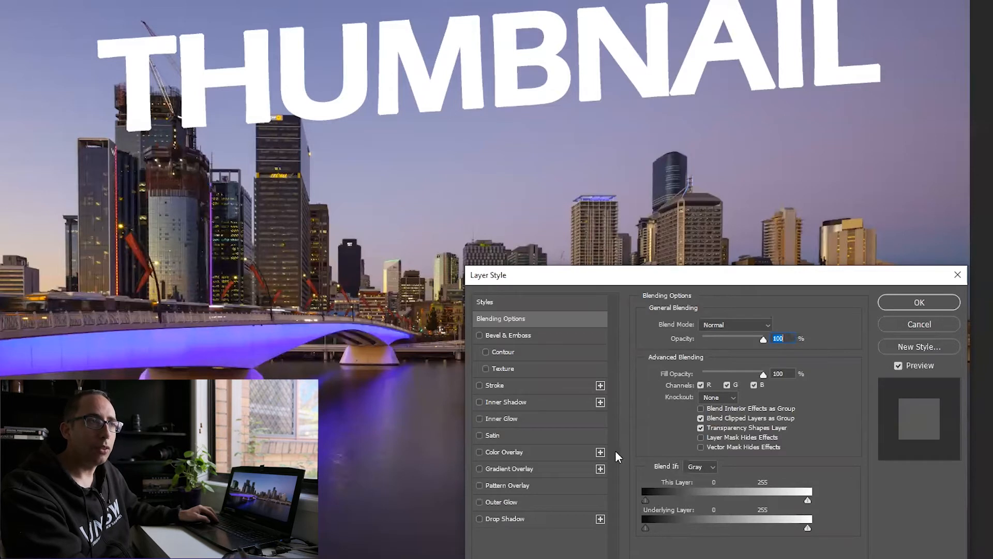
{"action": "mouse_move", "coordinate": [269, 188]}
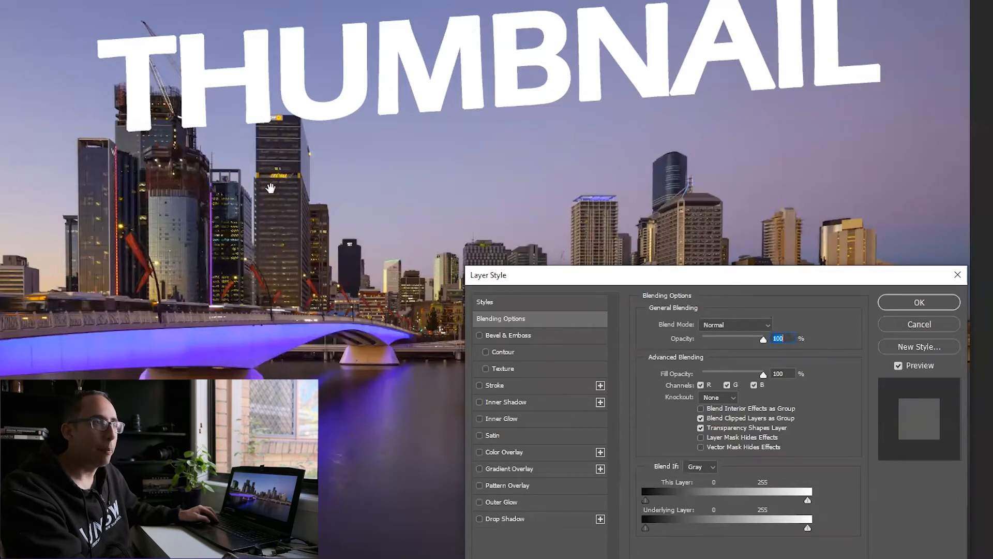
{"action": "mouse_move", "coordinate": [296, 120]}
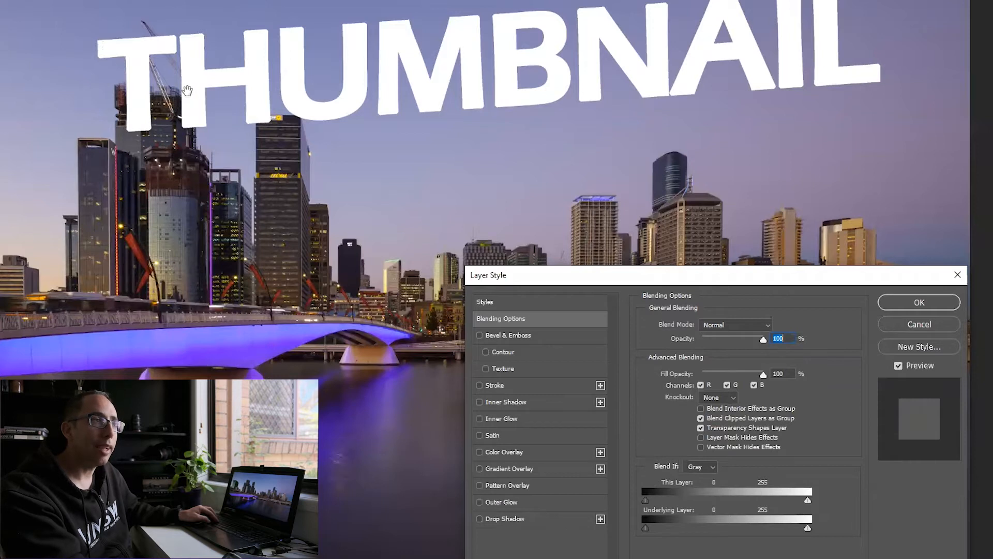
{"action": "mouse_move", "coordinate": [152, 118]}
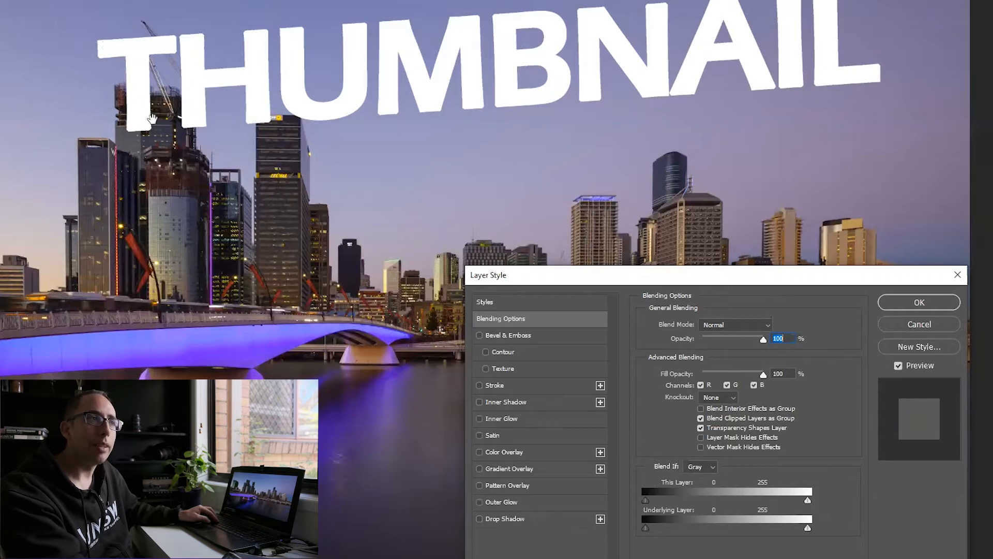
{"action": "mouse_move", "coordinate": [340, 117]}
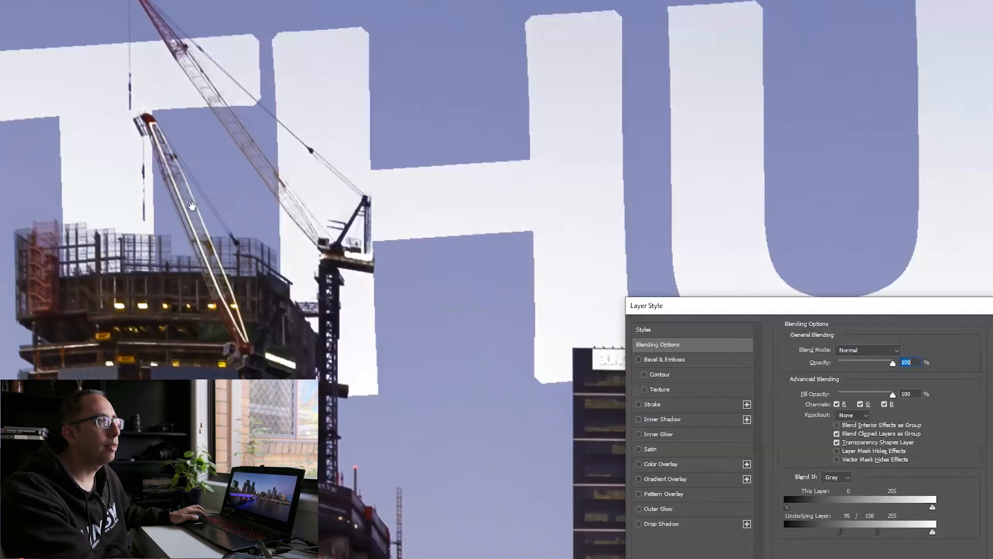
{"action": "mouse_move", "coordinate": [320, 239]}
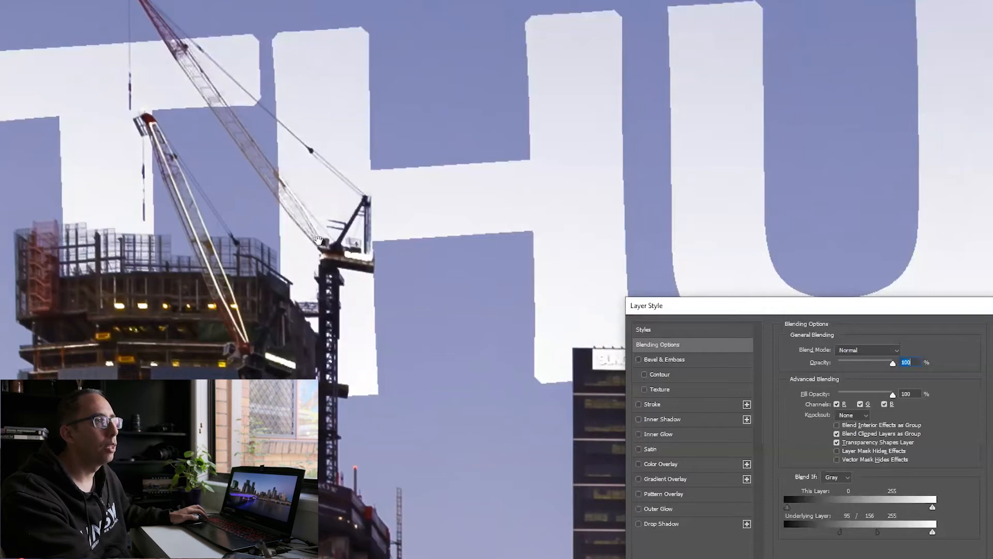
{"action": "mouse_move", "coordinate": [456, 320]}
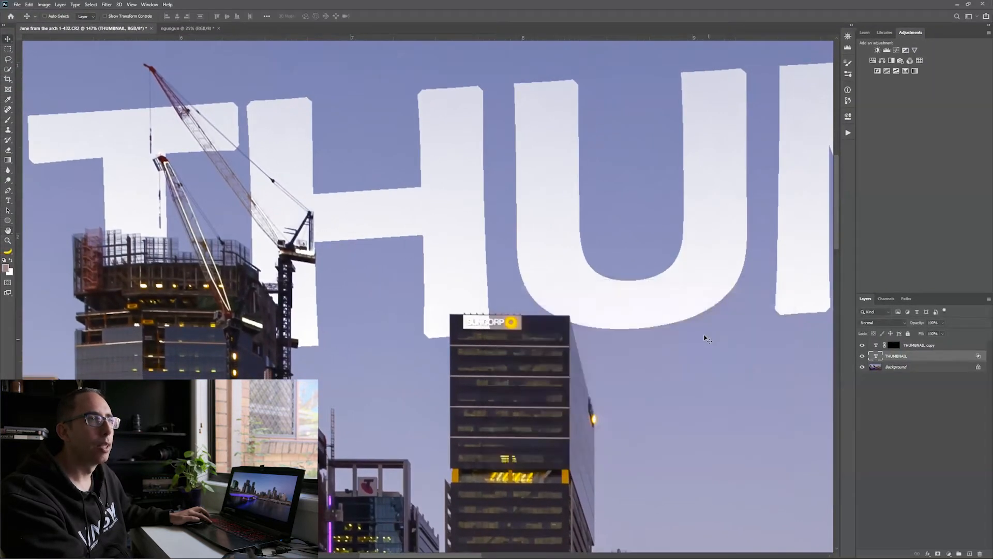
{"action": "mouse_move", "coordinate": [565, 285]}
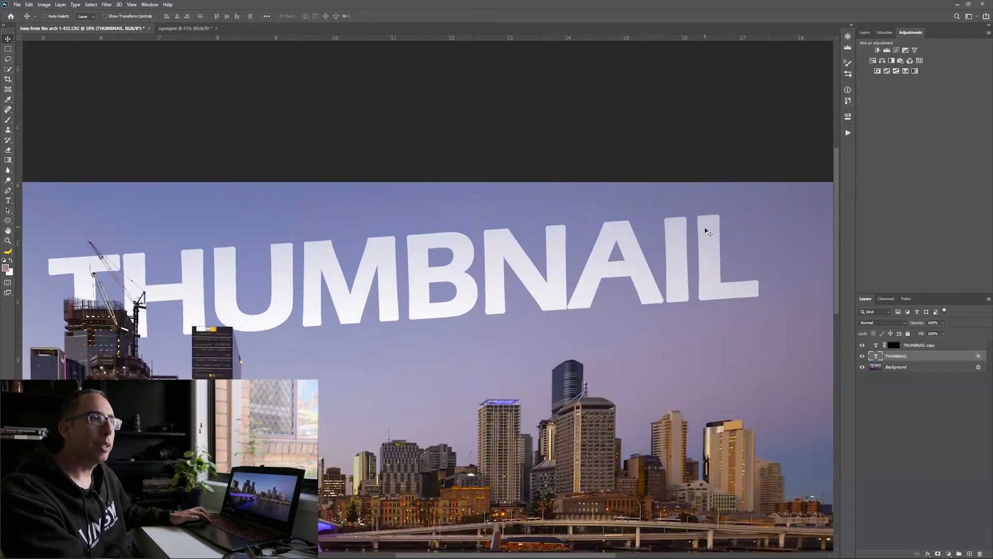
{"action": "mouse_move", "coordinate": [703, 221]}
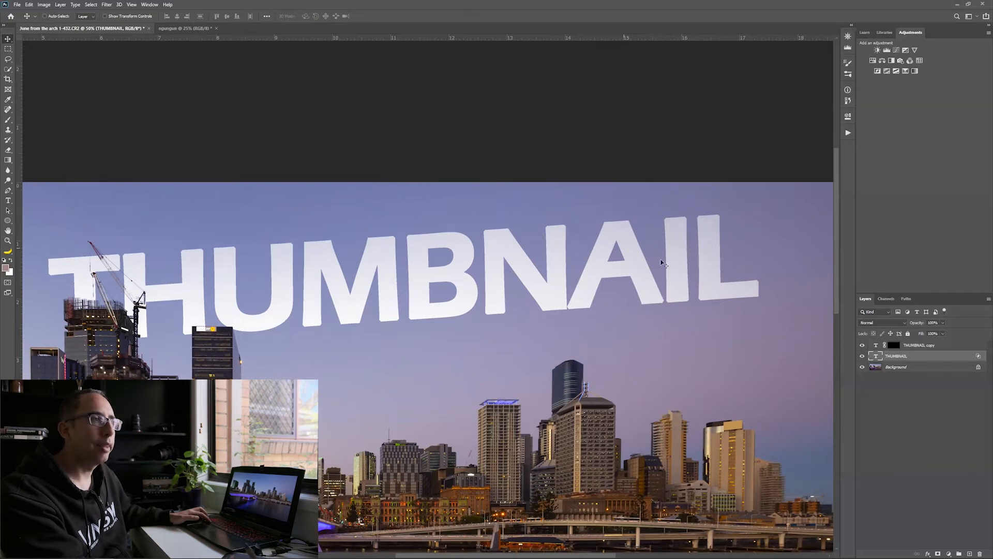
{"action": "mouse_move", "coordinate": [633, 323]}
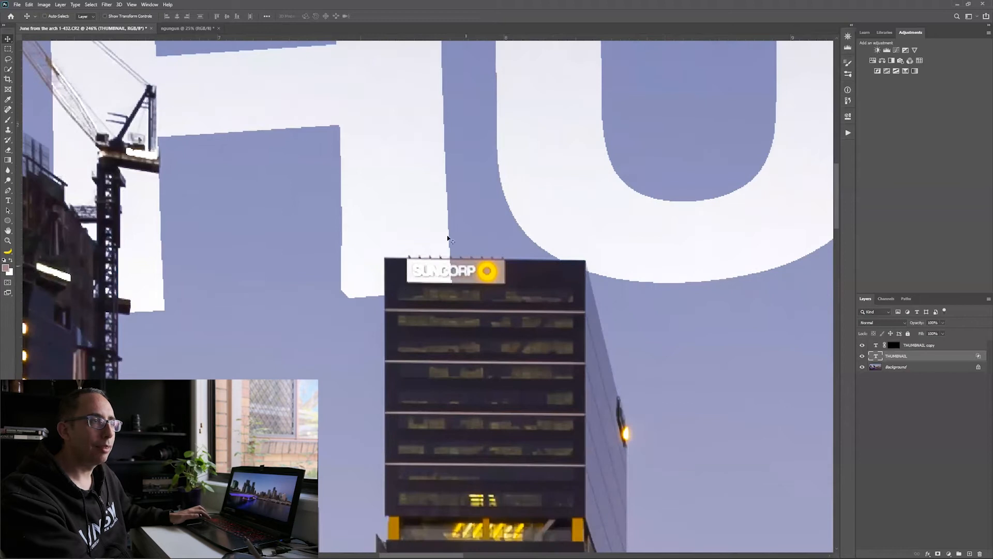
{"action": "mouse_move", "coordinate": [417, 268]}
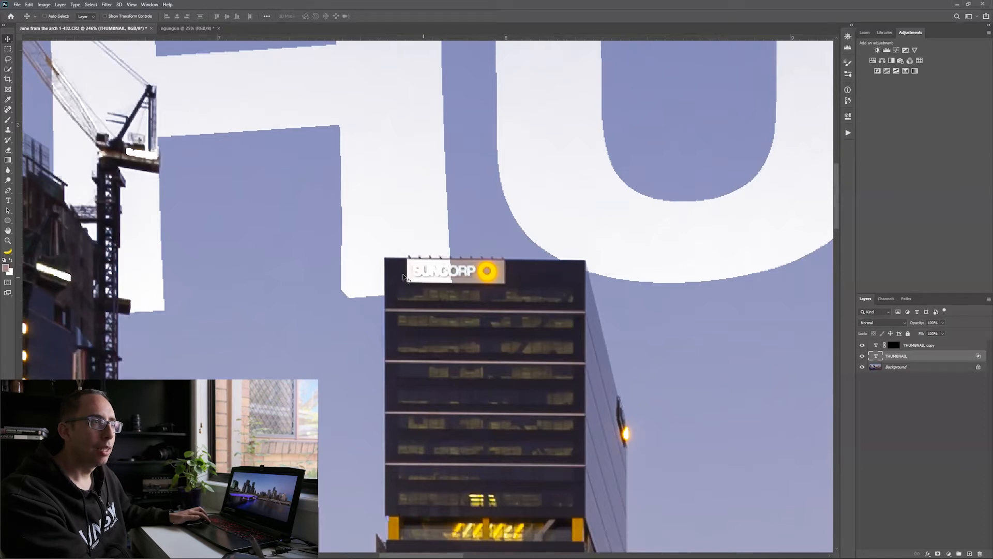
{"action": "mouse_move", "coordinate": [472, 281]}
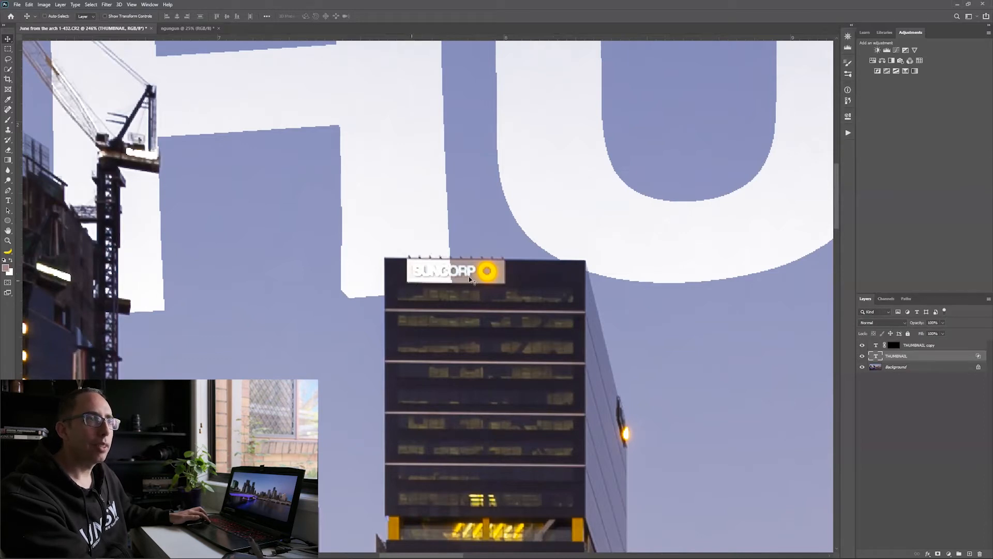
{"action": "mouse_move", "coordinate": [418, 272]}
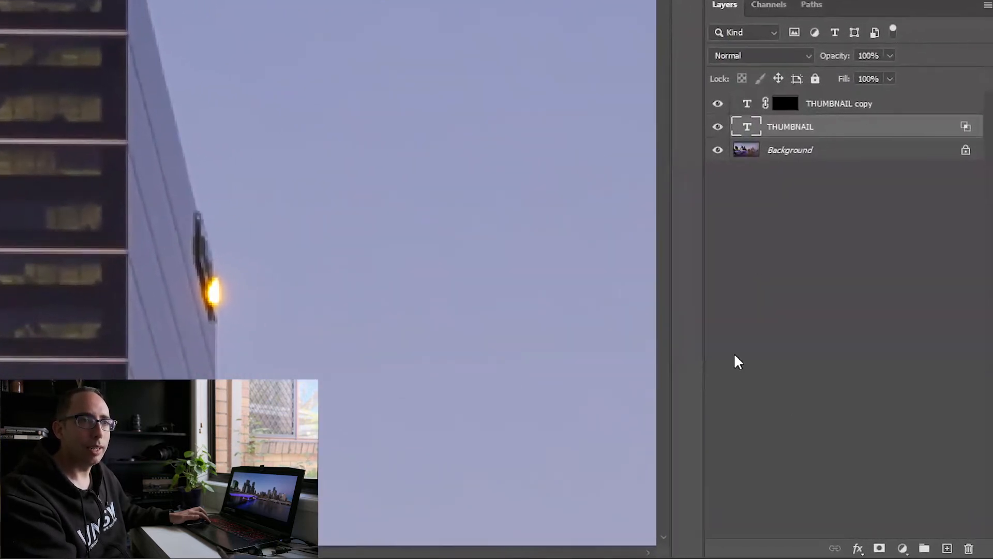
{"action": "mouse_move", "coordinate": [877, 541]}
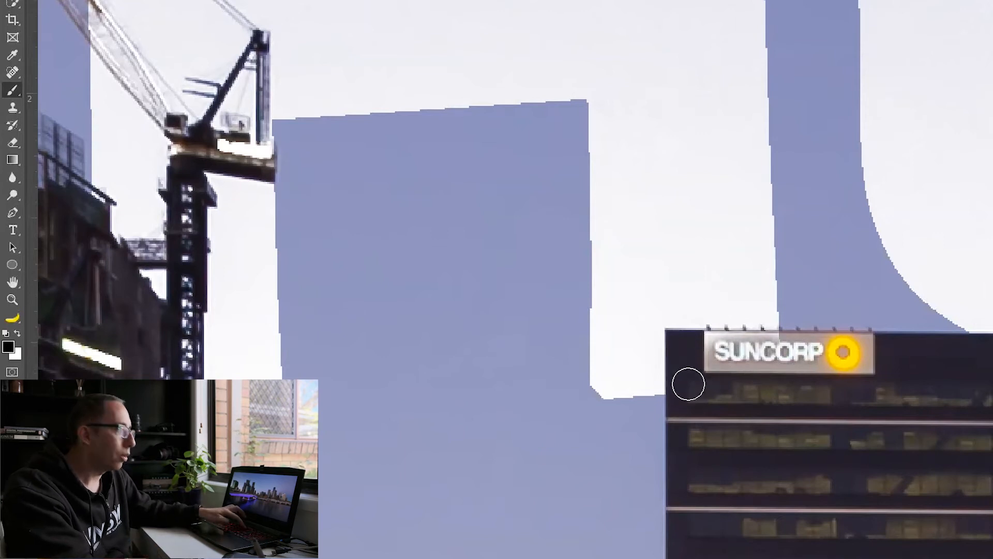
{"action": "mouse_move", "coordinate": [712, 352]}
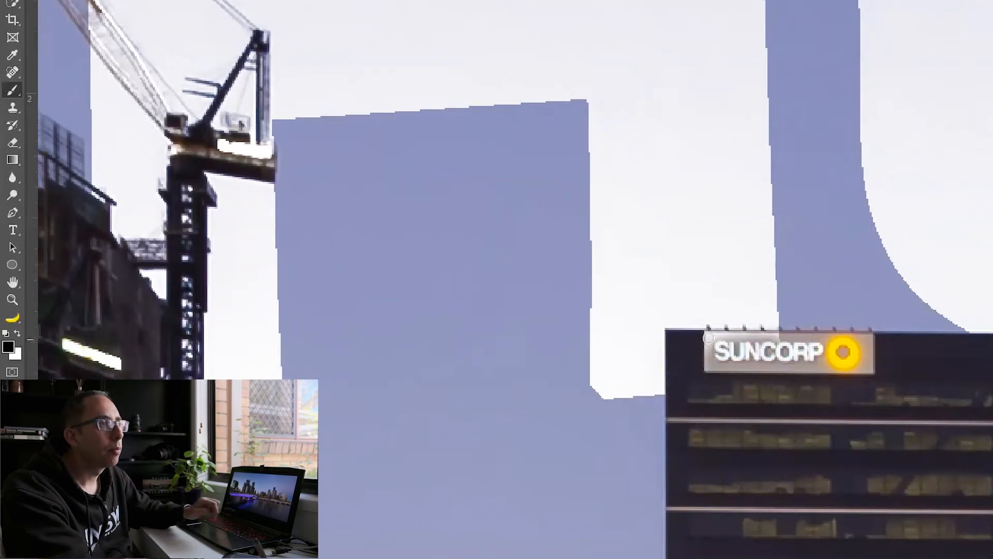
{"action": "mouse_move", "coordinate": [764, 337]}
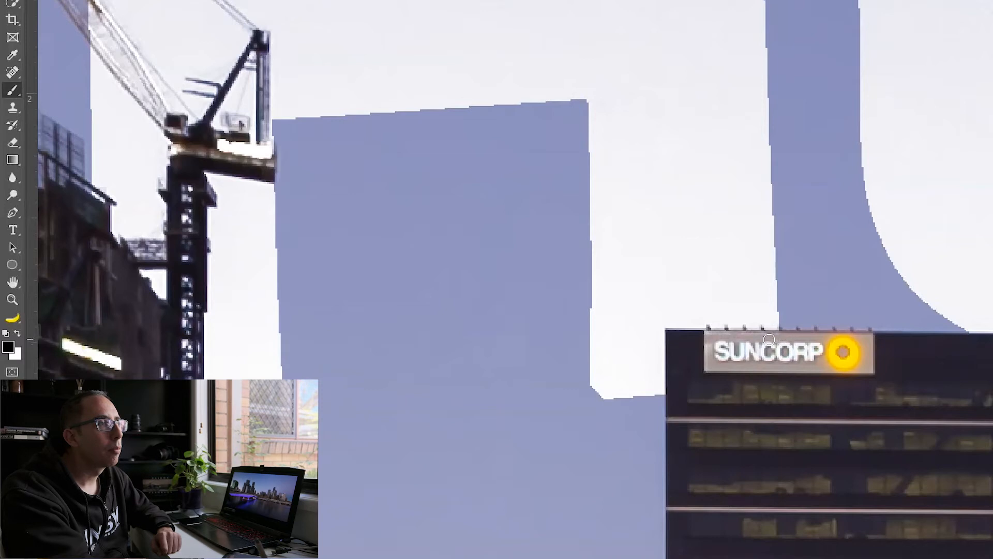
{"action": "mouse_move", "coordinate": [698, 340]}
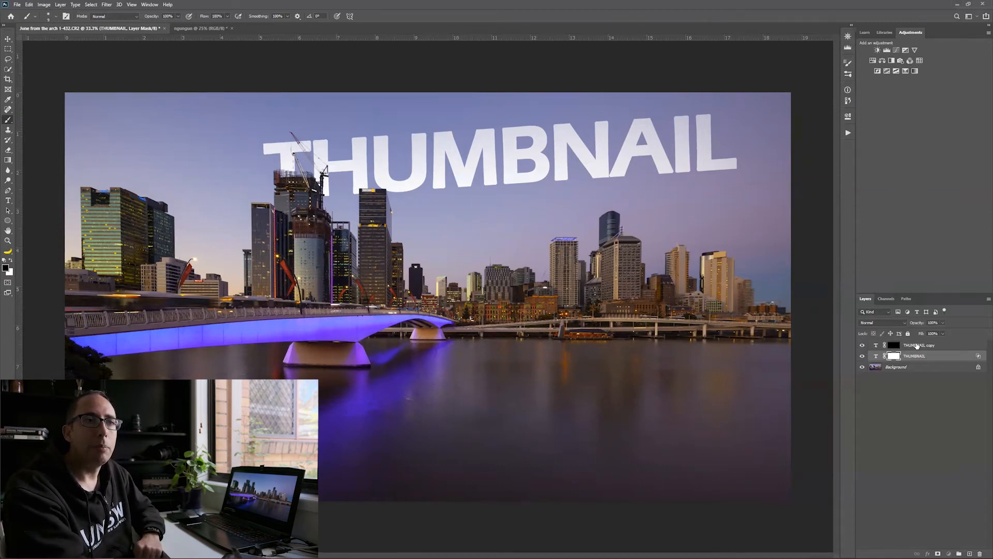
Target the THUMBNAIL copy layer's black mask for painting.
{"action": "left_click", "coordinate": [918, 345]}
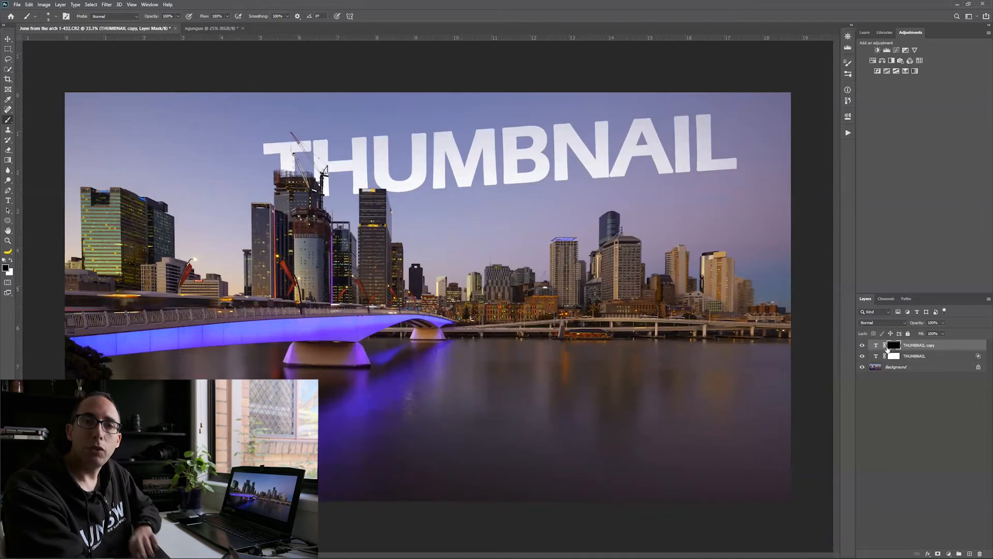
{"action": "left_click", "coordinate": [915, 355]}
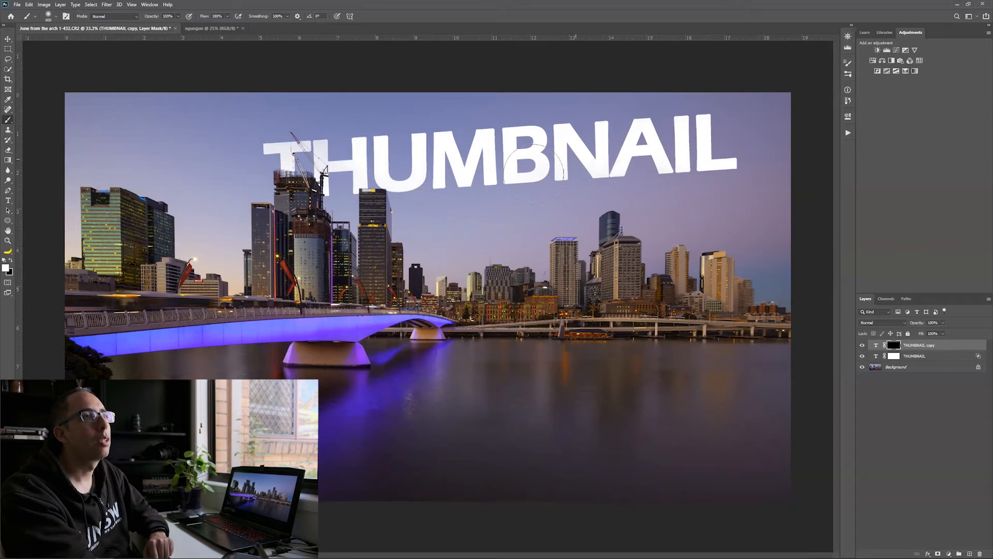
{"action": "mouse_move", "coordinate": [745, 46]}
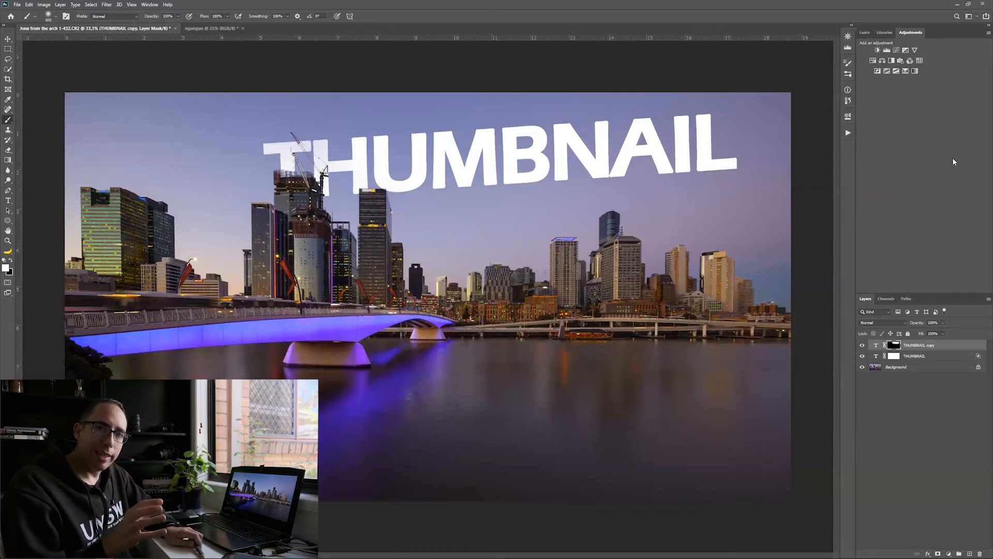
Switch to the mountain landscape document with MOUNT NGUNGUN text.
{"action": "left_click", "coordinate": [203, 28]}
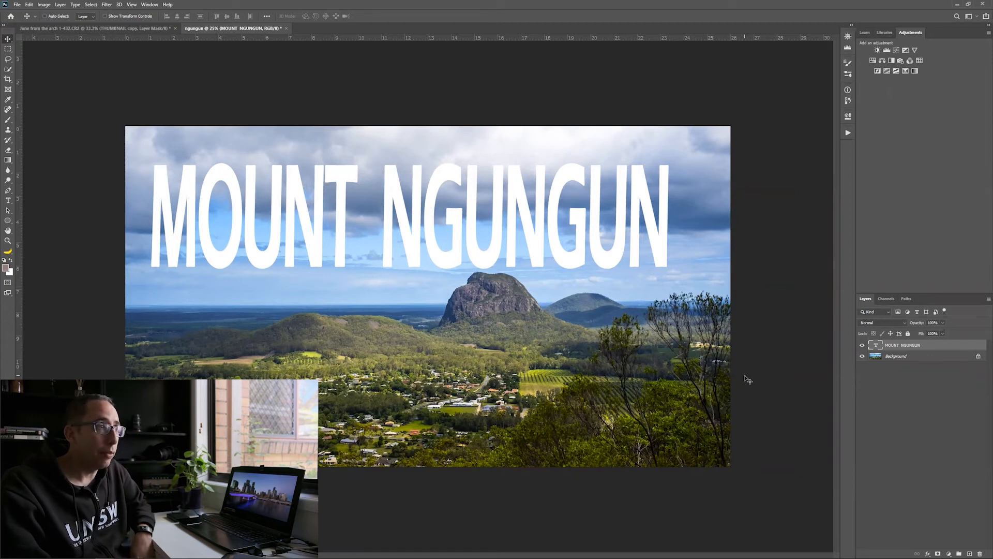
{"action": "mouse_move", "coordinate": [411, 229]}
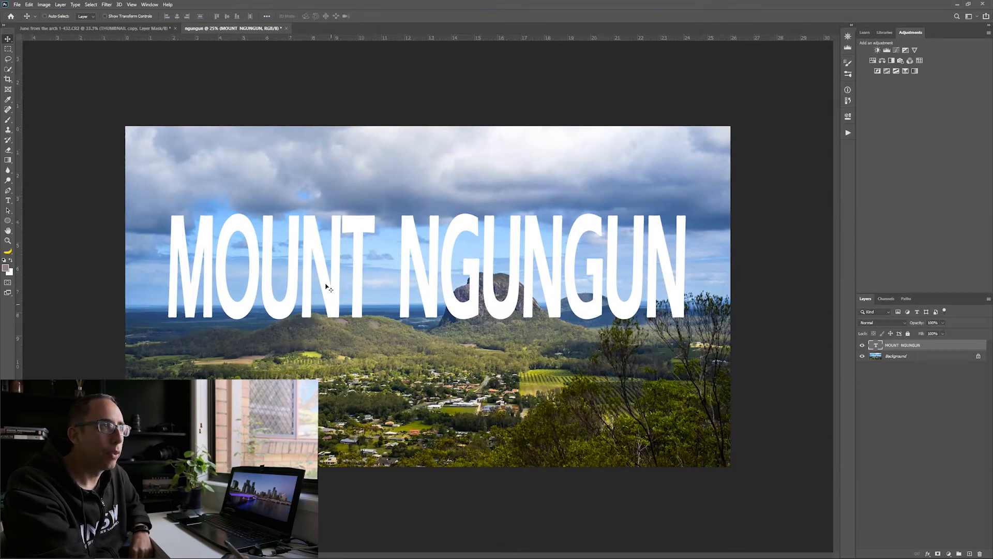
{"action": "mouse_move", "coordinate": [324, 226]}
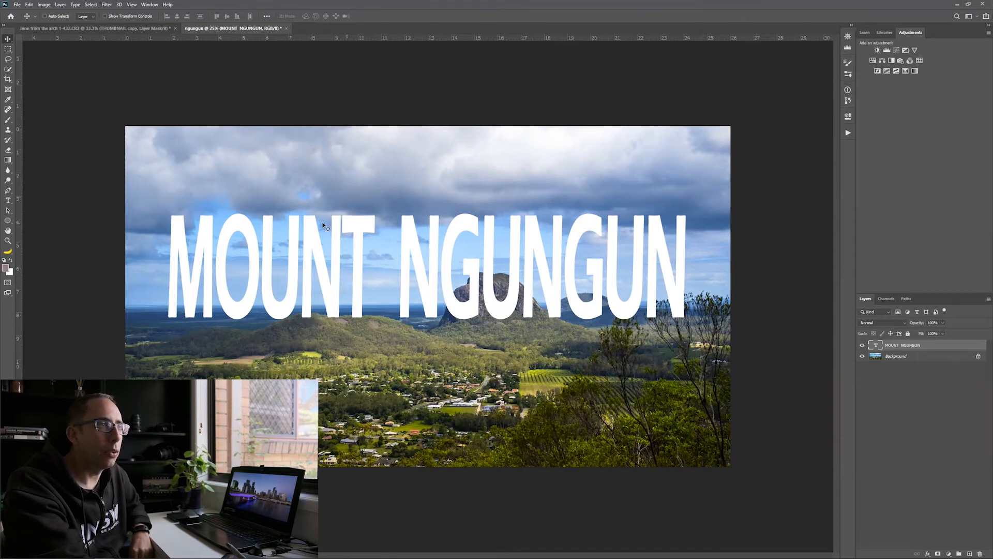
{"action": "mouse_move", "coordinate": [498, 235]}
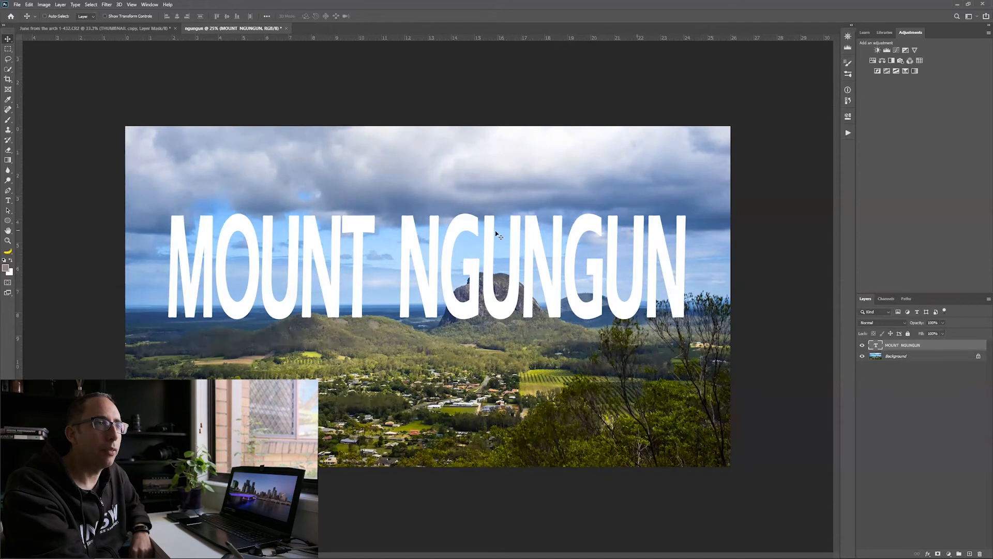
{"action": "mouse_move", "coordinate": [319, 269]}
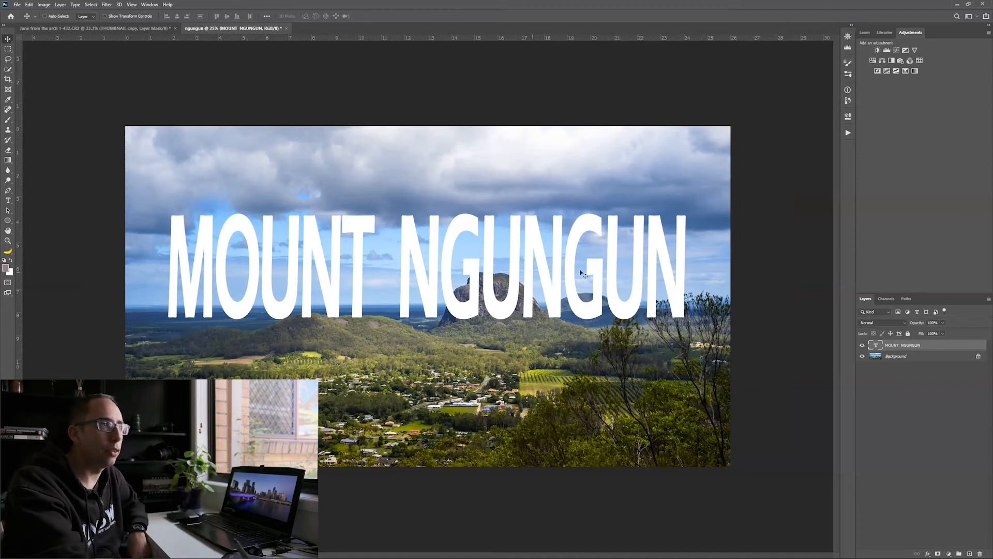
{"action": "mouse_move", "coordinate": [352, 250]}
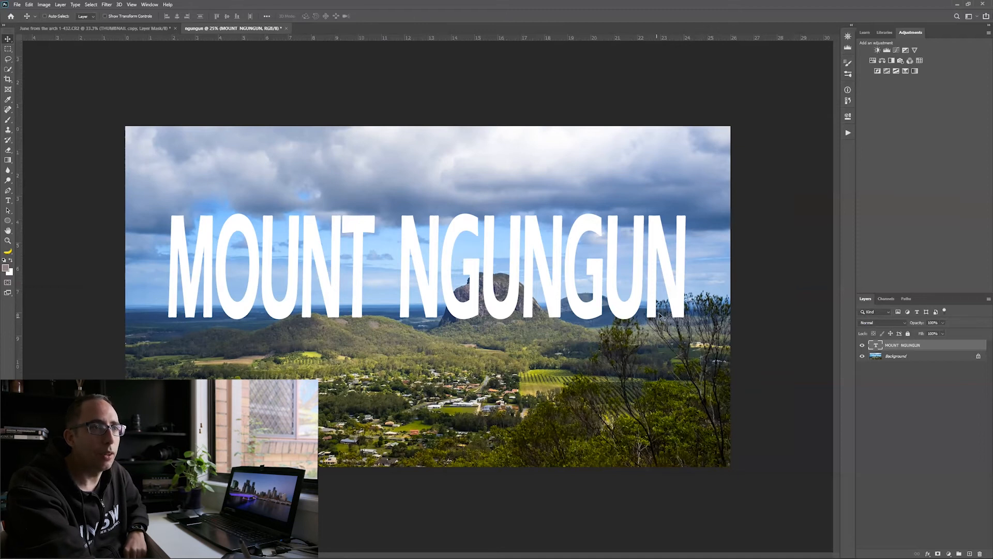
{"action": "mouse_move", "coordinate": [616, 337]}
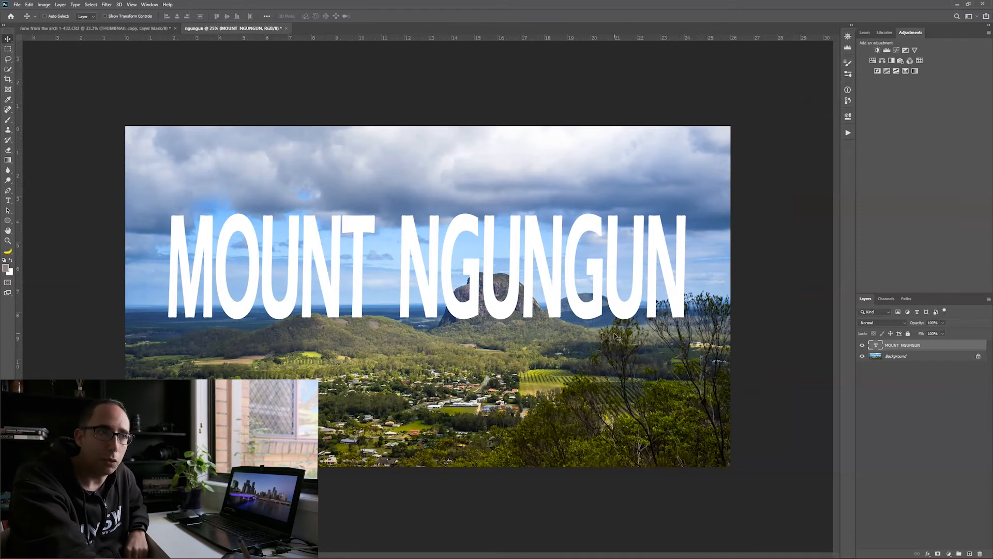
{"action": "mouse_move", "coordinate": [488, 260]}
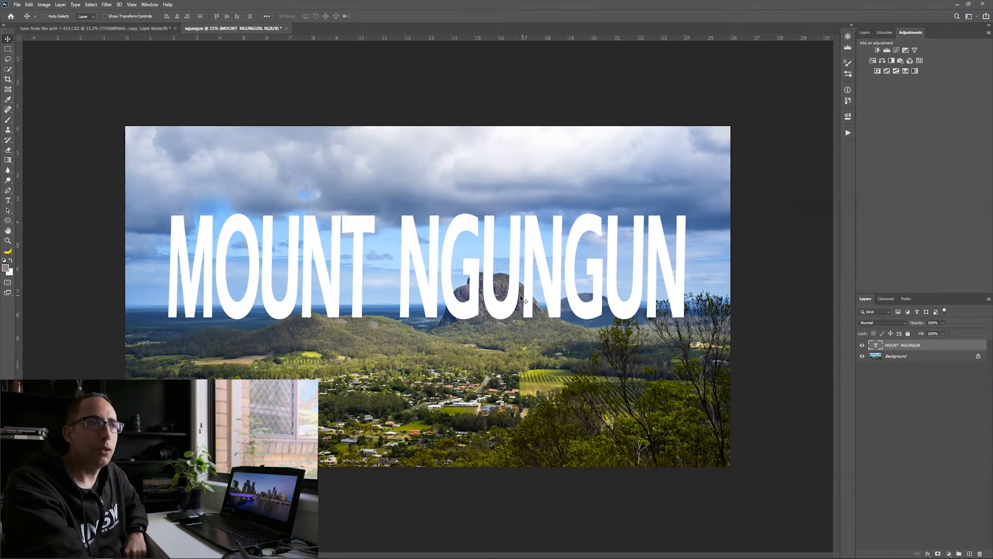
{"action": "mouse_move", "coordinate": [534, 359]}
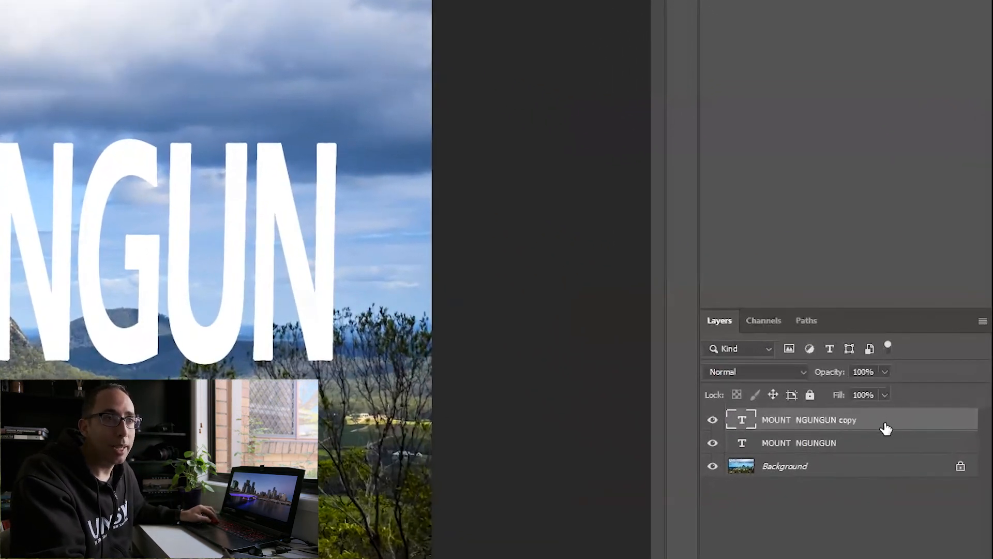
Hide the duplicate MOUNT NGUNGUN layer and reactivate the original text layer.
{"action": "left_click", "coordinate": [713, 419]}
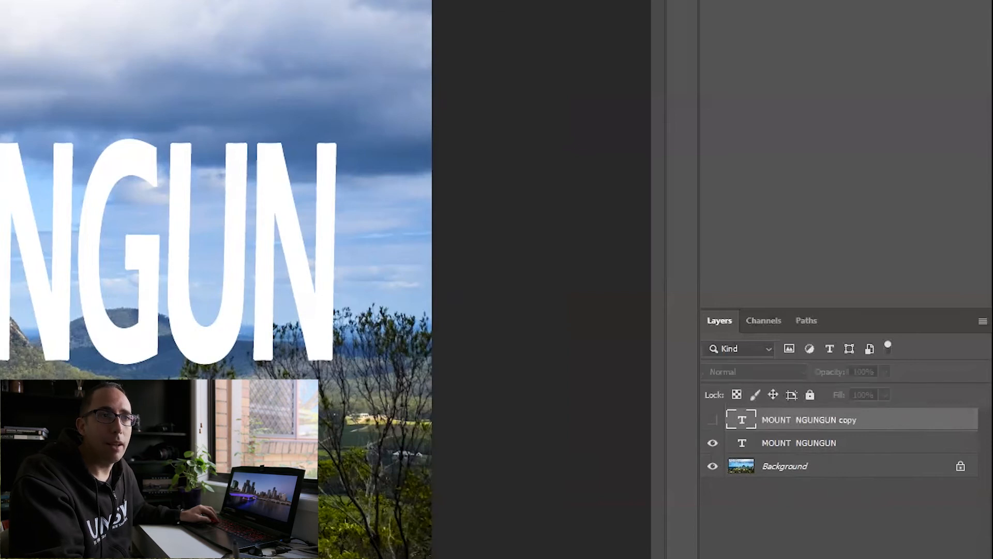
{"action": "left_click", "coordinate": [799, 442]}
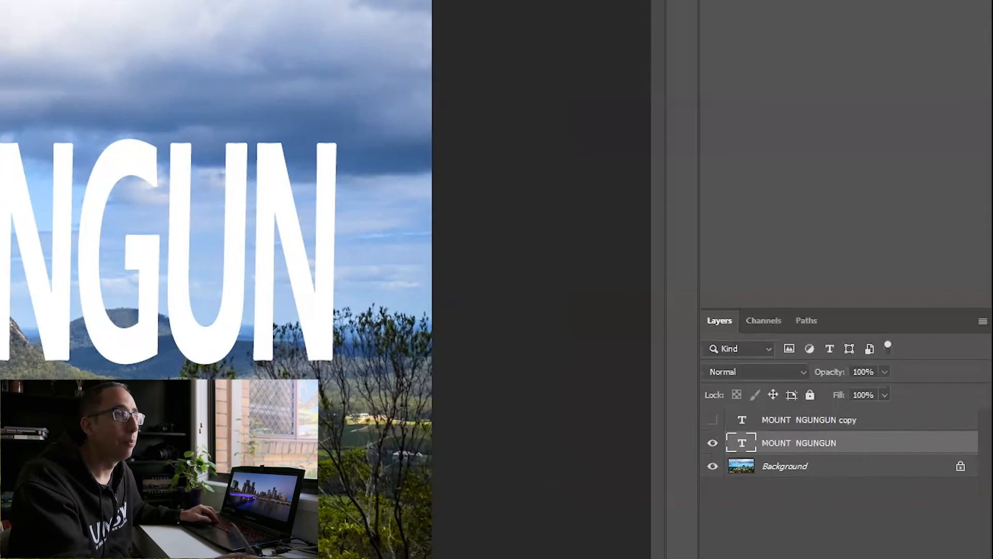
{"action": "mouse_move", "coordinate": [6, 149]}
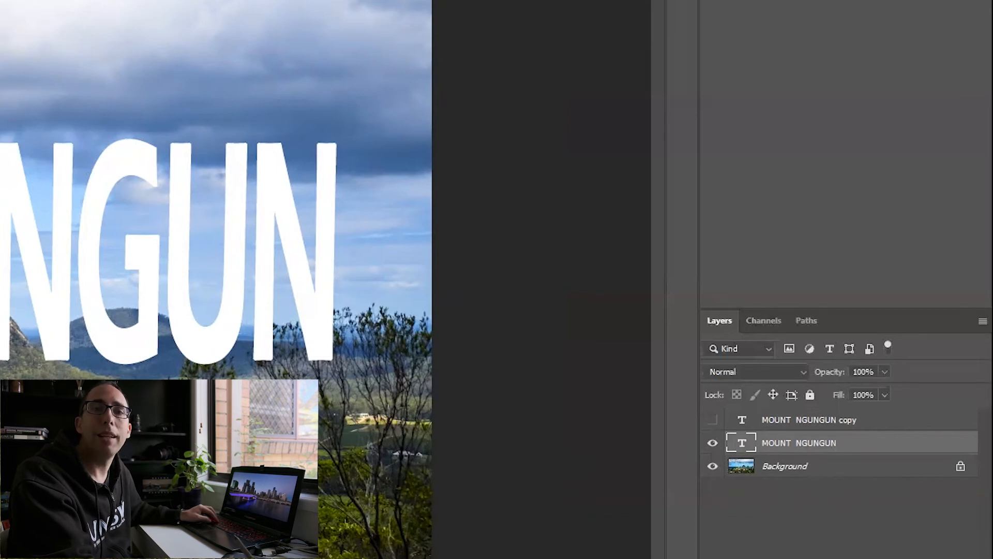
{"action": "mouse_move", "coordinate": [901, 452]}
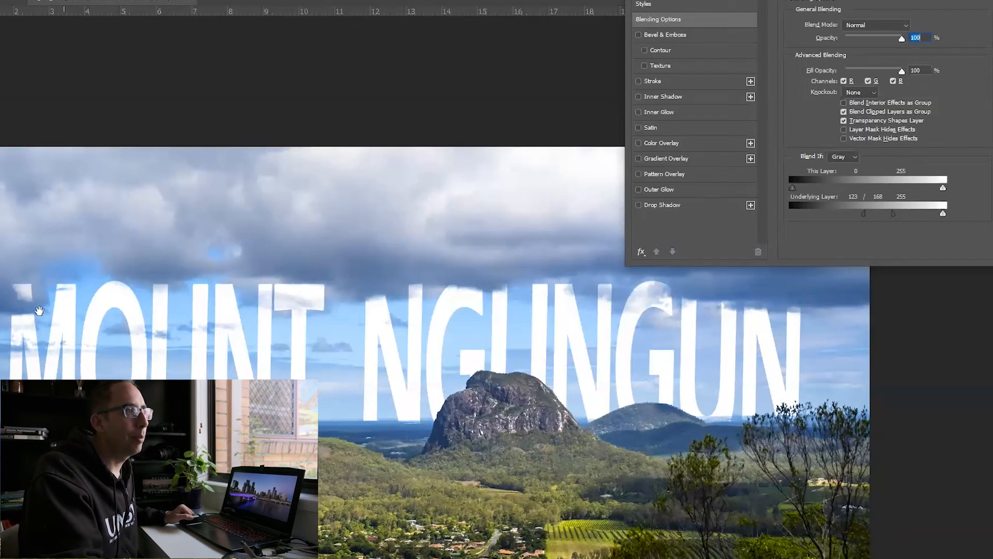
{"action": "mouse_move", "coordinate": [446, 289]}
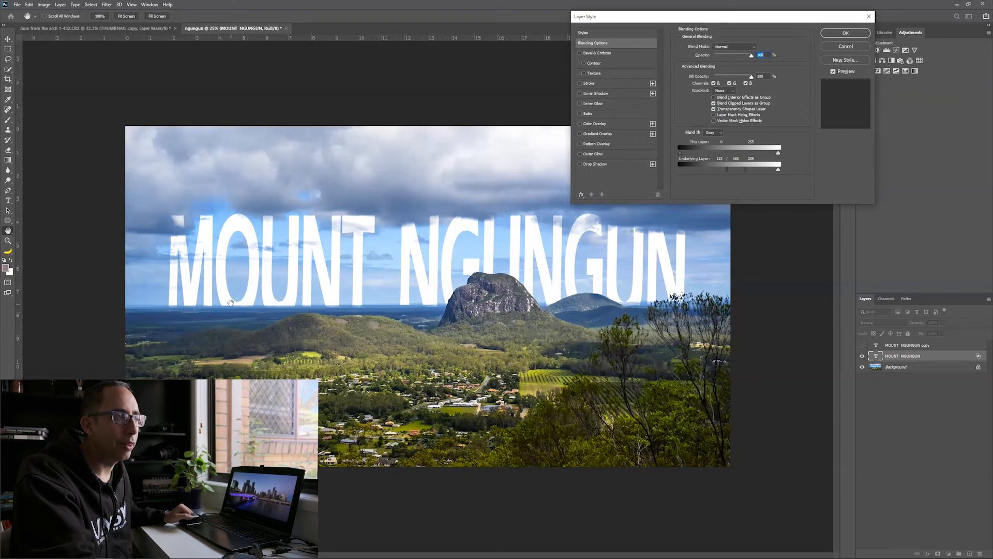
{"action": "mouse_move", "coordinate": [230, 315]}
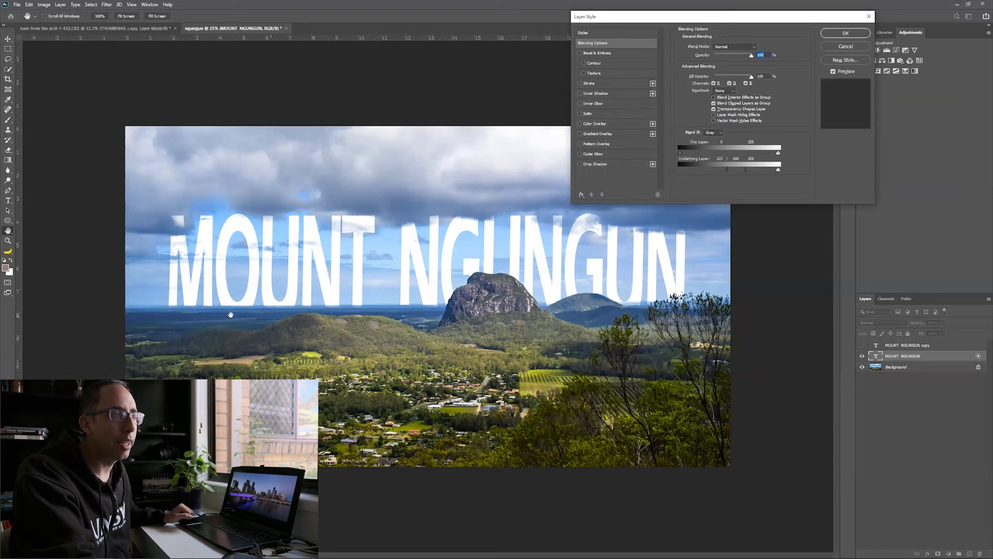
{"action": "mouse_move", "coordinate": [570, 301]}
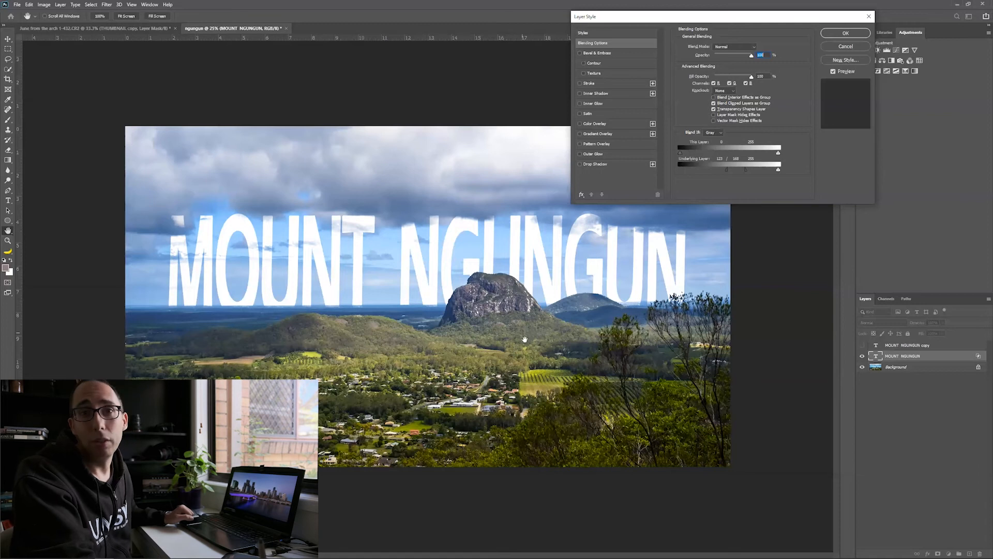
{"action": "mouse_move", "coordinate": [634, 236]}
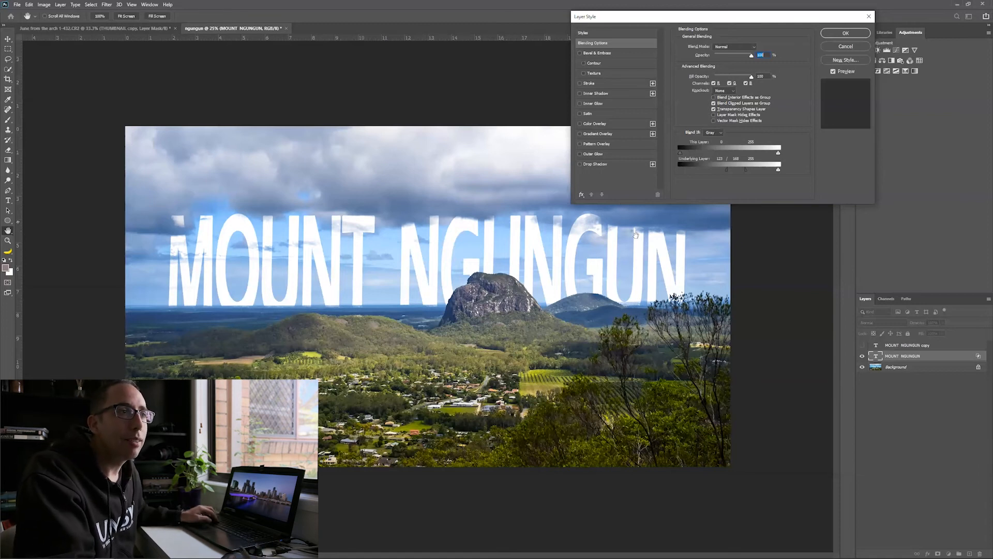
{"action": "mouse_move", "coordinate": [674, 302]}
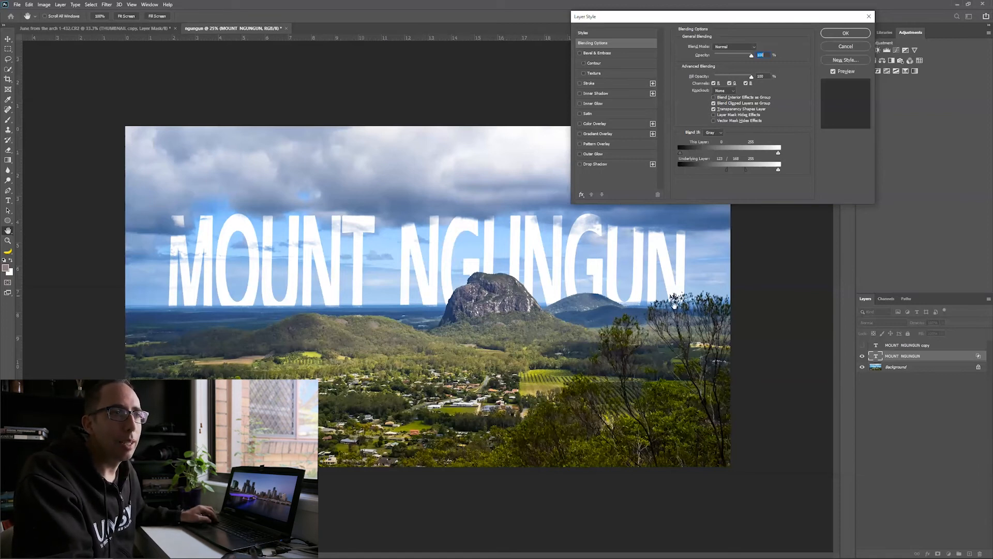
{"action": "mouse_move", "coordinate": [563, 316]}
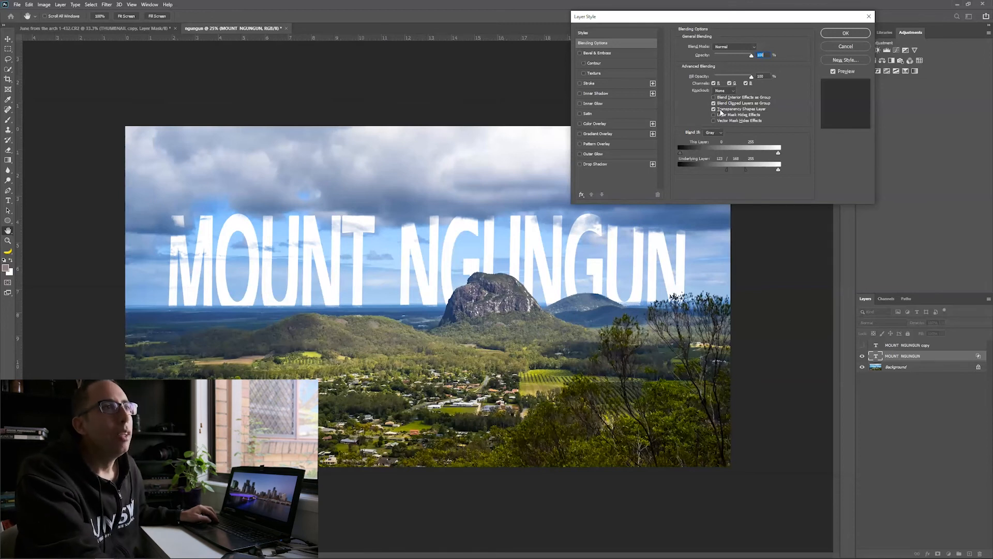
{"action": "left_click", "coordinate": [845, 33]}
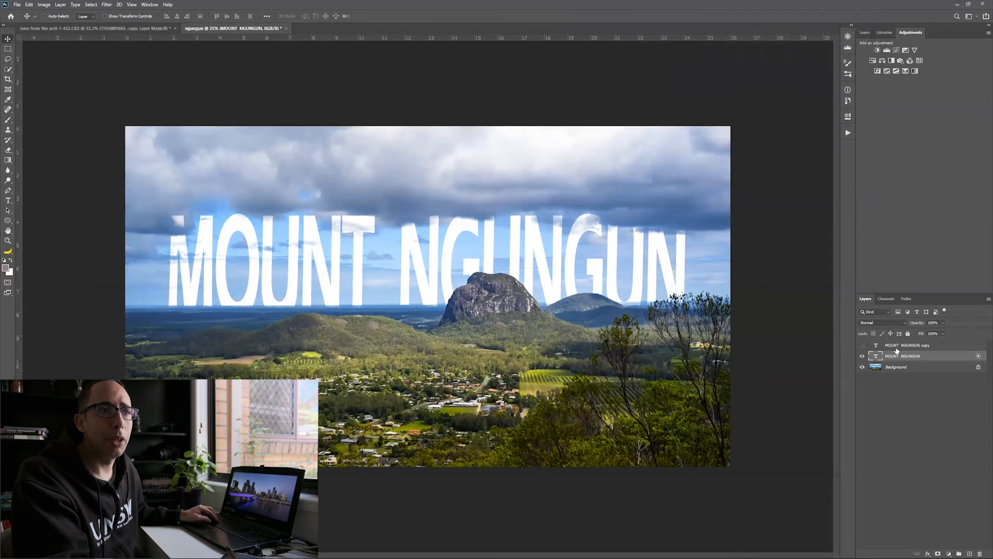
{"action": "left_click", "coordinate": [861, 345]}
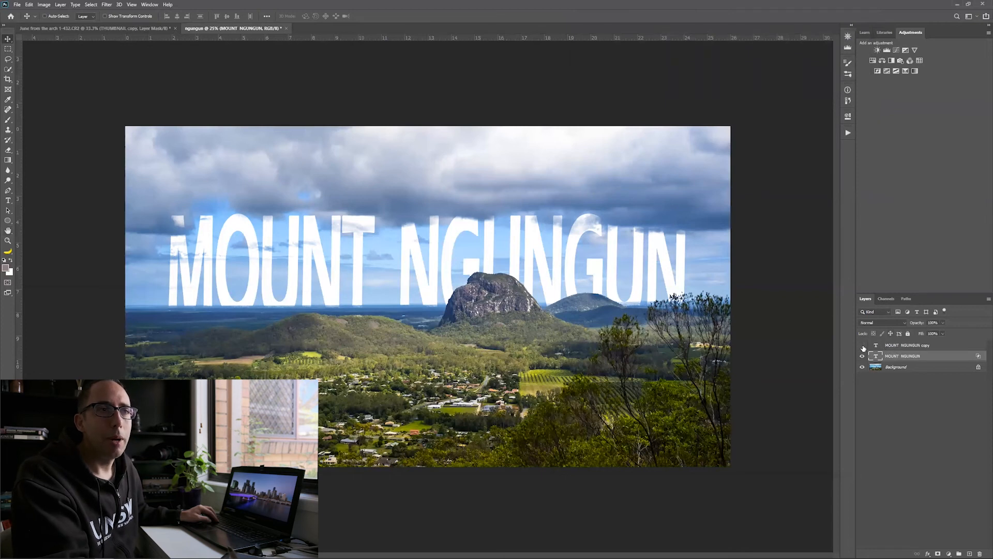
{"action": "left_click", "coordinate": [862, 346]}
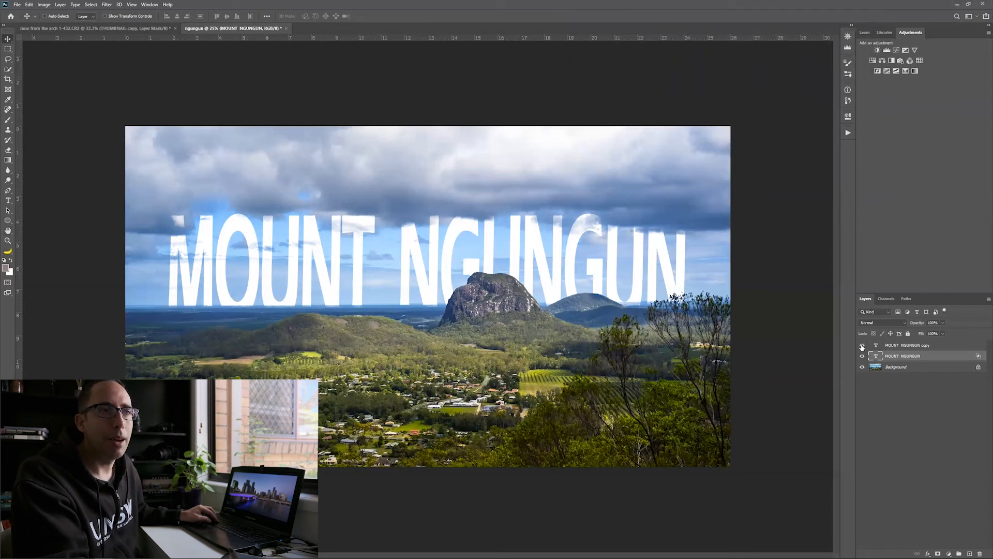
{"action": "left_click", "coordinate": [861, 345]}
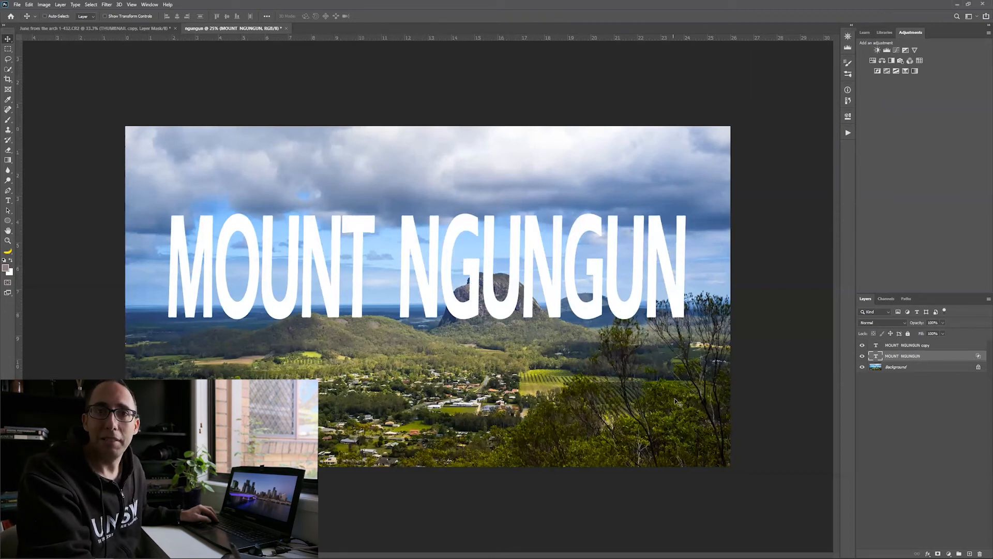
{"action": "left_click", "coordinate": [906, 345]}
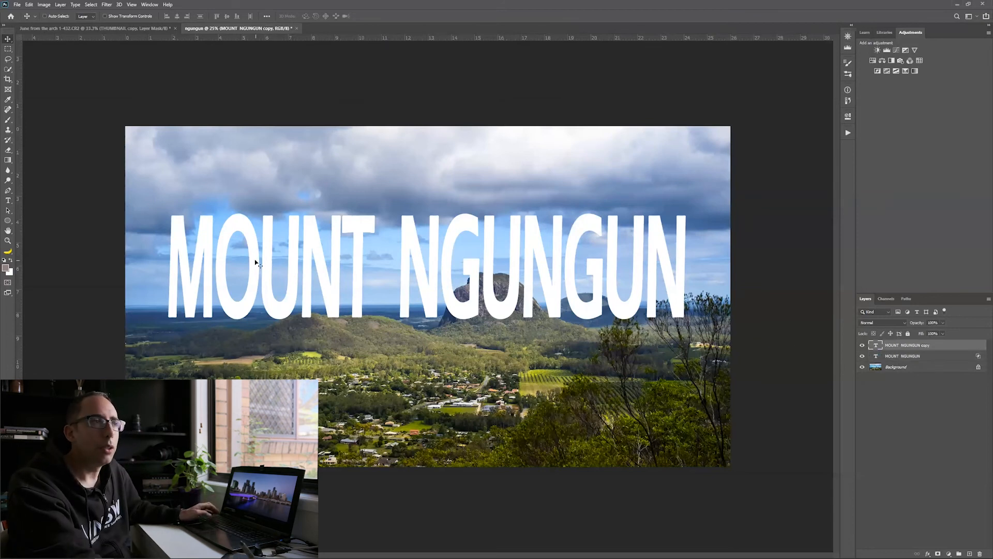
{"action": "mouse_move", "coordinate": [500, 238]}
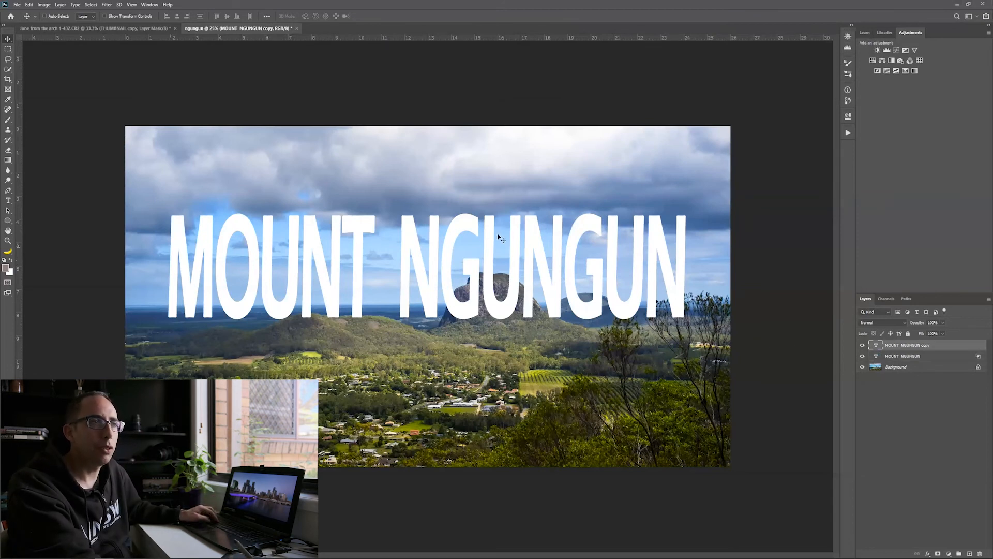
{"action": "mouse_move", "coordinate": [409, 272]}
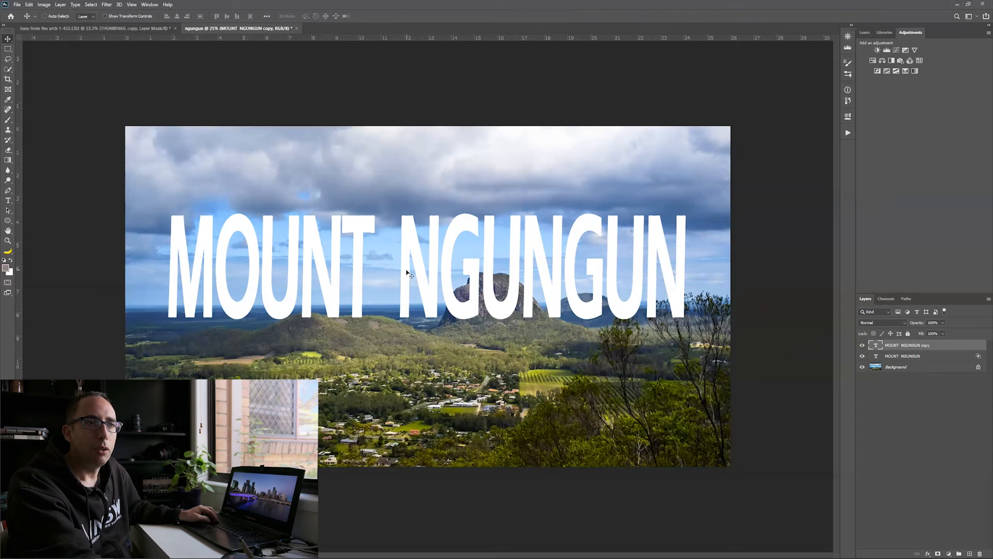
{"action": "mouse_move", "coordinate": [277, 251]}
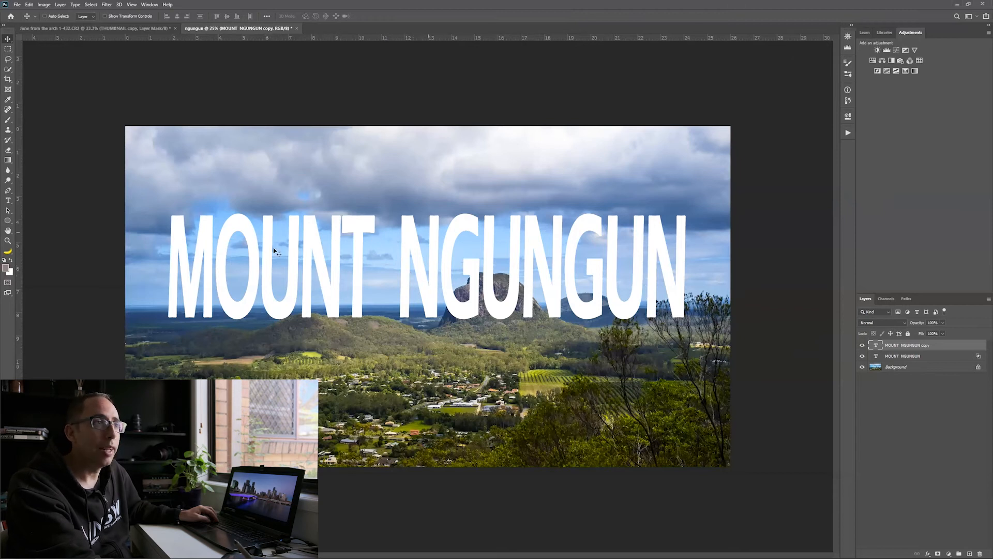
{"action": "mouse_move", "coordinate": [851, 353]}
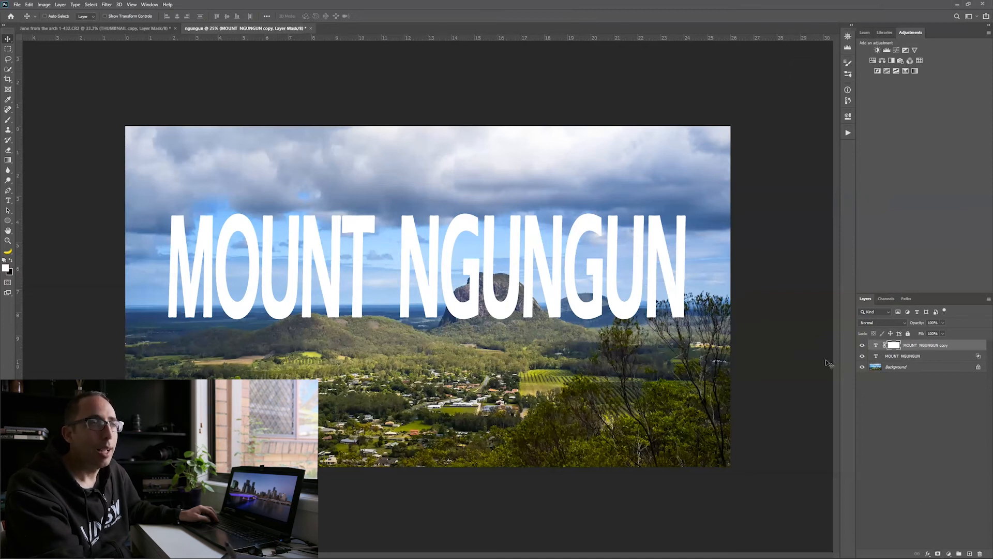
{"action": "mouse_move", "coordinate": [400, 247]}
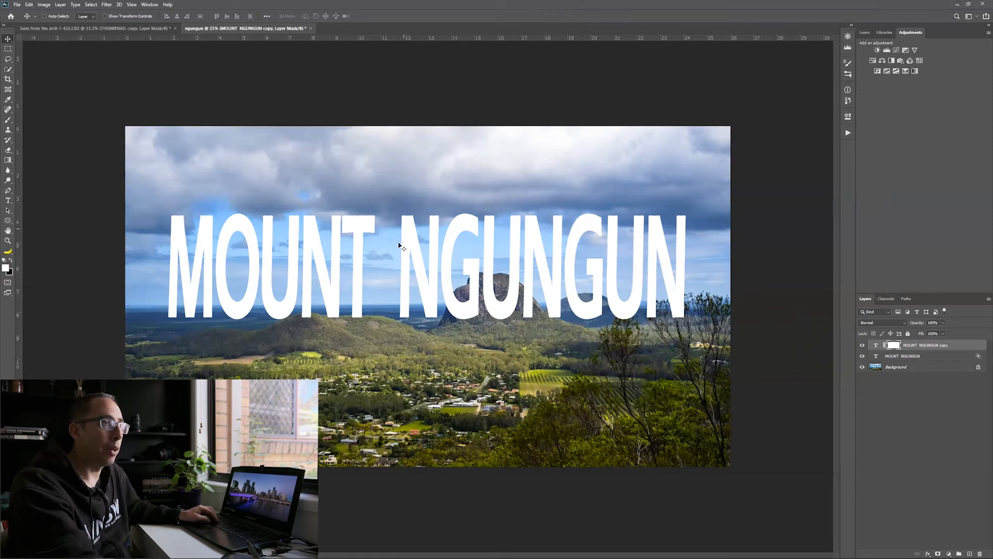
{"action": "mouse_move", "coordinate": [308, 220]}
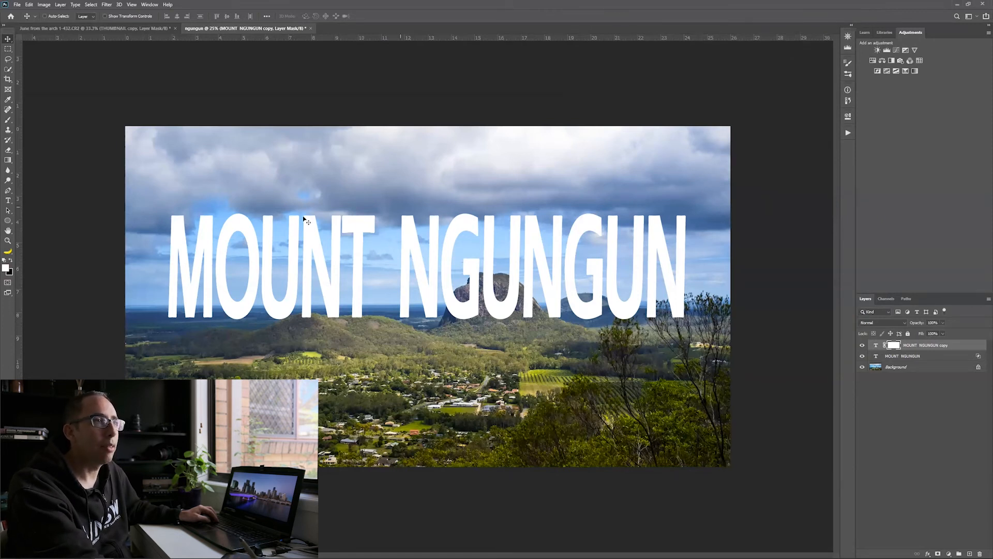
{"action": "mouse_move", "coordinate": [476, 262]}
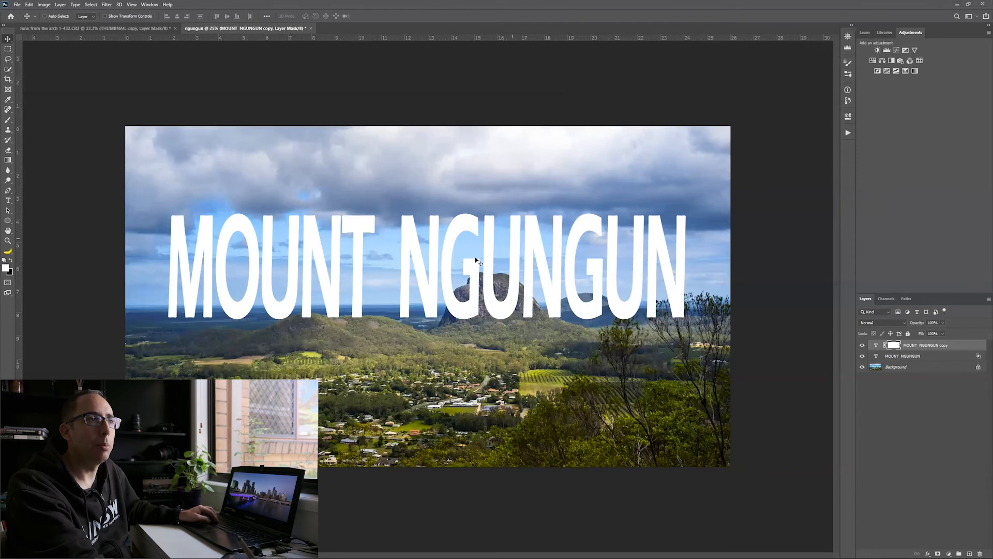
{"action": "mouse_move", "coordinate": [171, 254]}
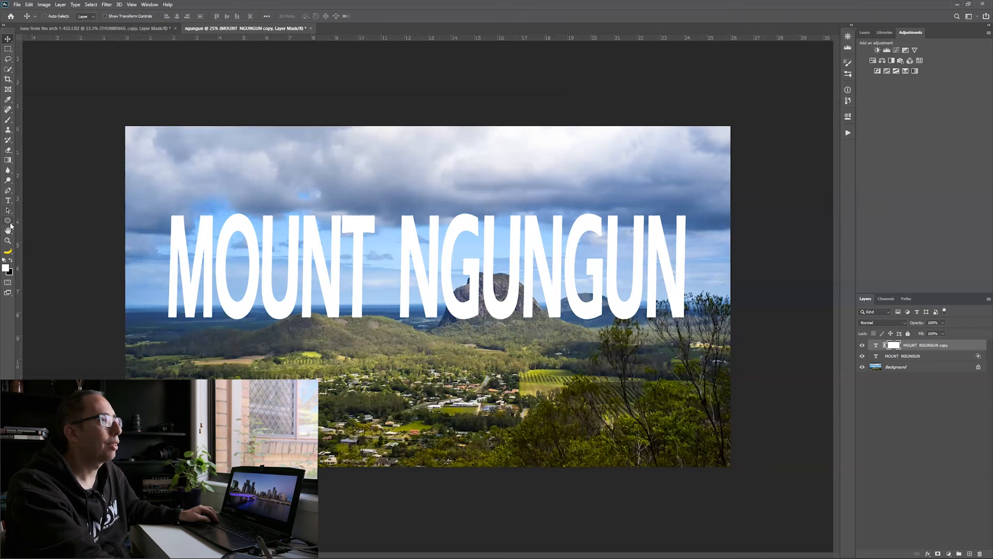
Switch to the Brush tool to paint black on the duplicate layer's mask.
{"action": "left_click", "coordinate": [8, 108]}
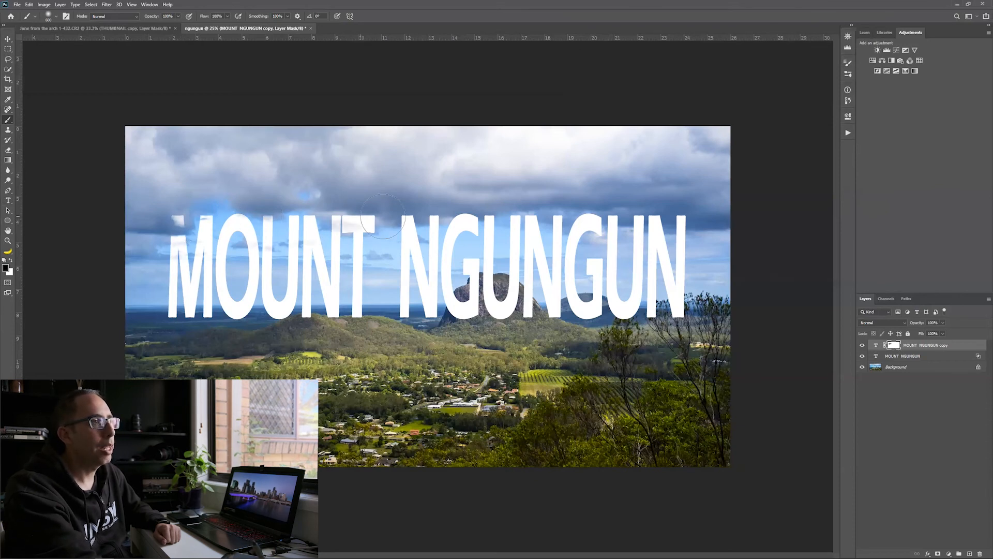
{"action": "mouse_move", "coordinate": [592, 238]}
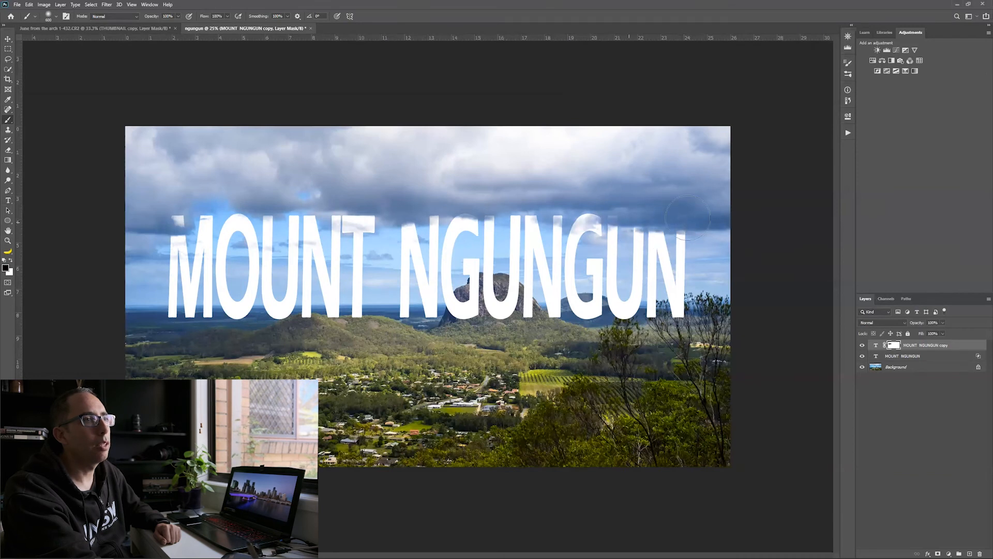
{"action": "mouse_move", "coordinate": [441, 229]}
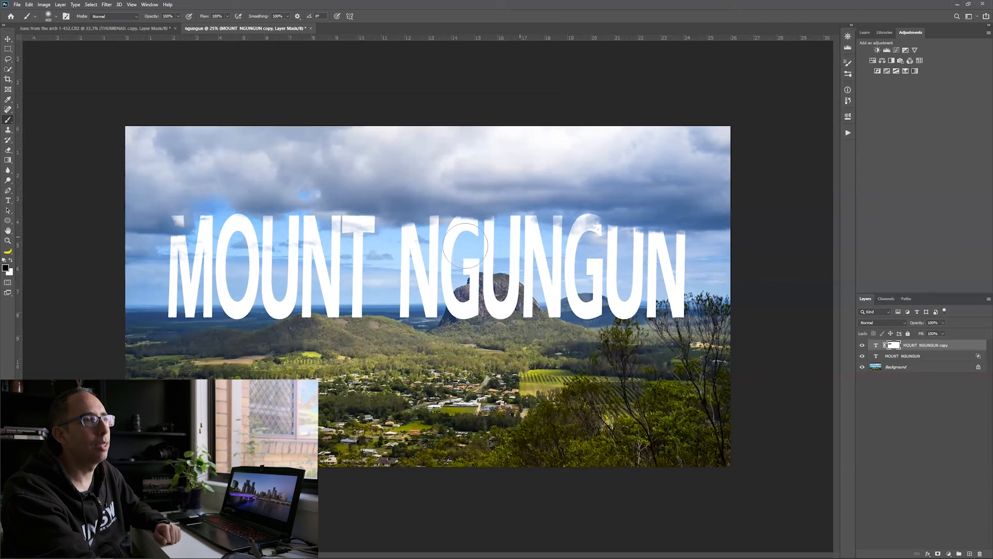
{"action": "mouse_move", "coordinate": [298, 244]}
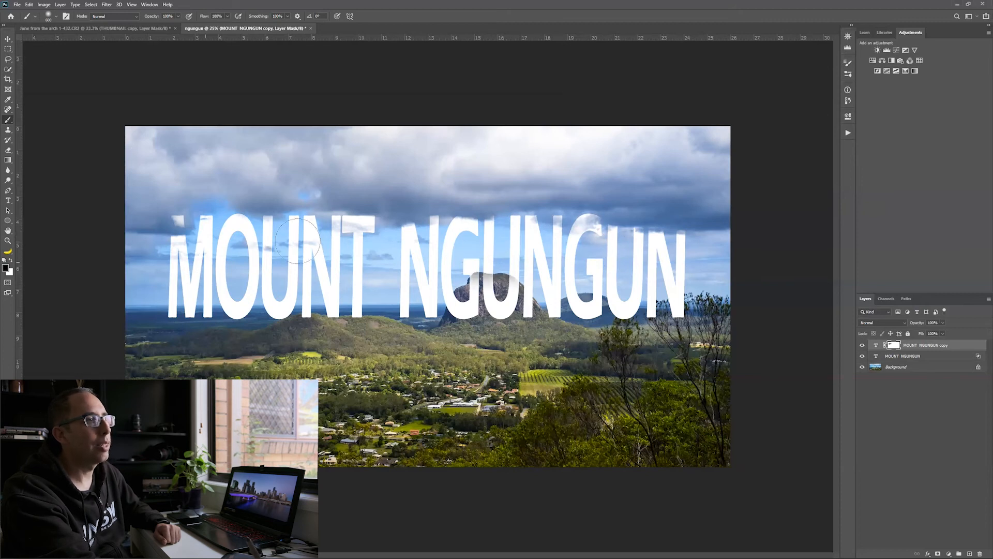
{"action": "mouse_move", "coordinate": [134, 248]}
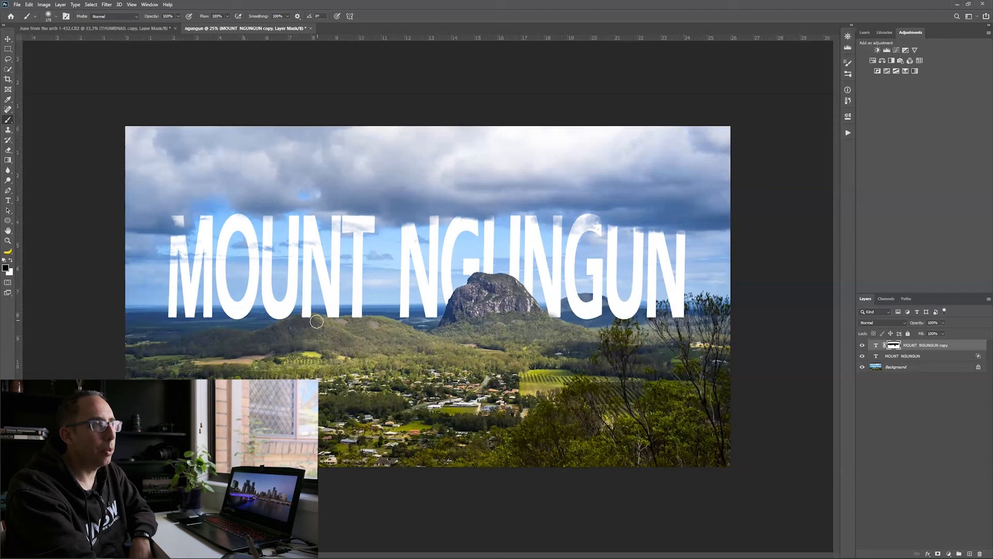
{"action": "mouse_move", "coordinate": [304, 315]}
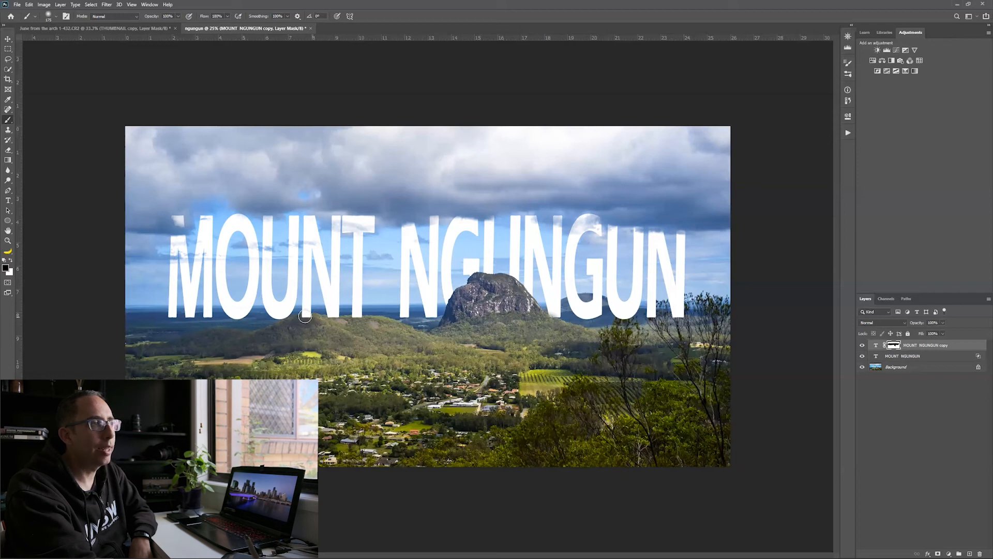
{"action": "mouse_move", "coordinate": [332, 321]}
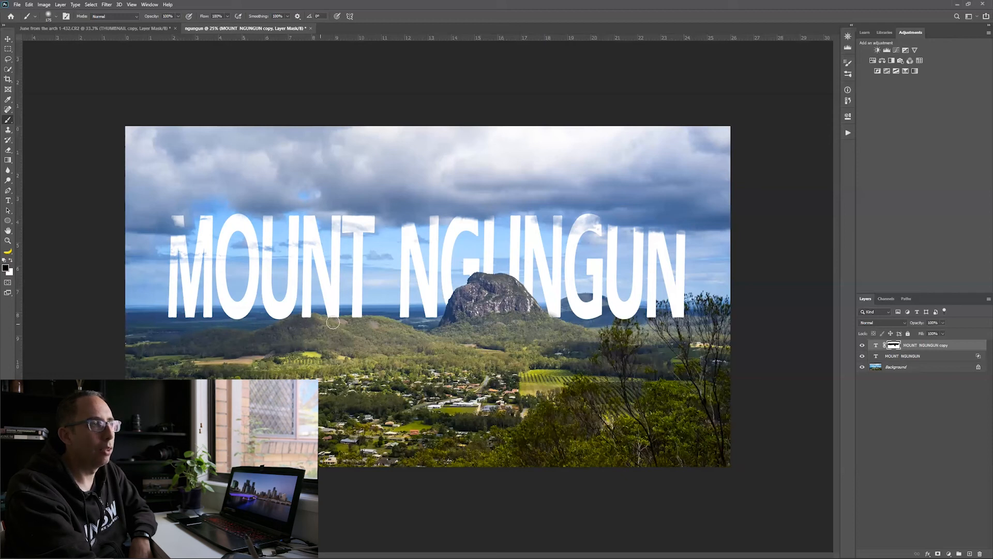
{"action": "mouse_move", "coordinate": [675, 320]}
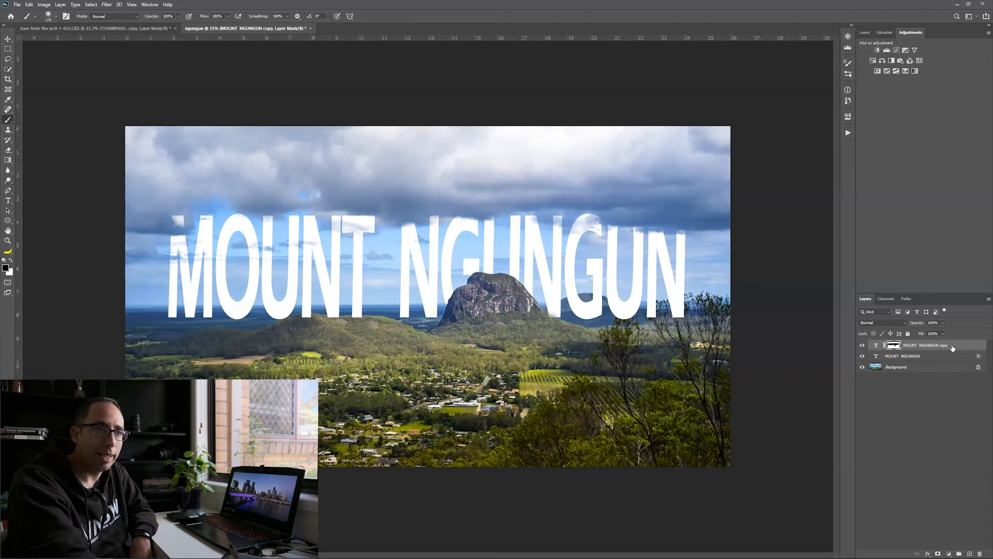
{"action": "mouse_move", "coordinate": [955, 347]}
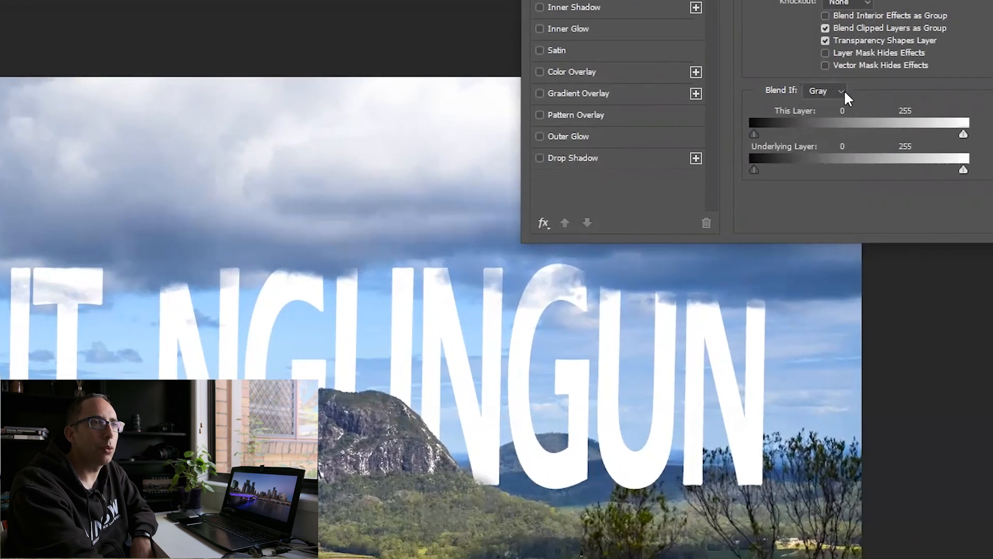
Switch the Blend If channel to Blue so the hills show through the lettering.
{"action": "left_click", "coordinate": [825, 91]}
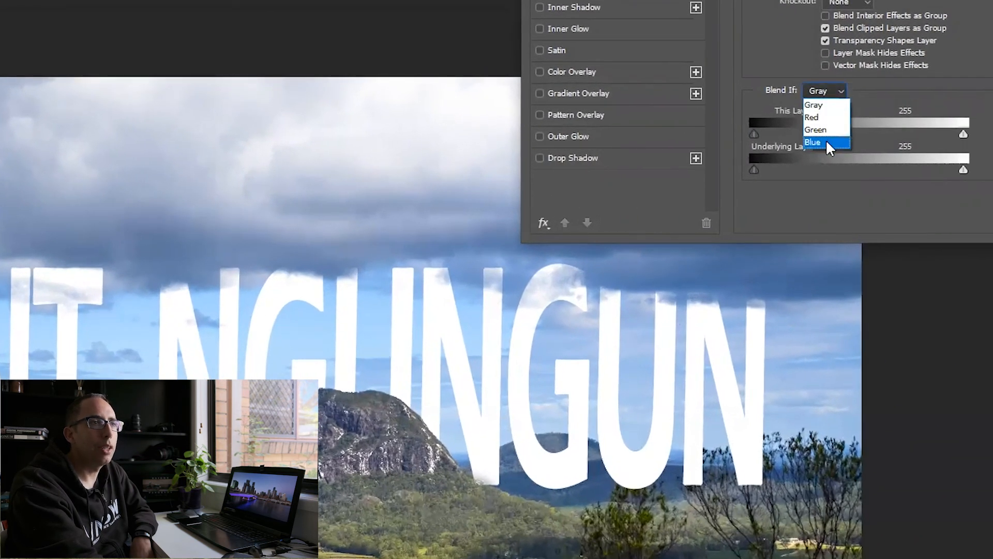
{"action": "left_click", "coordinate": [813, 142]}
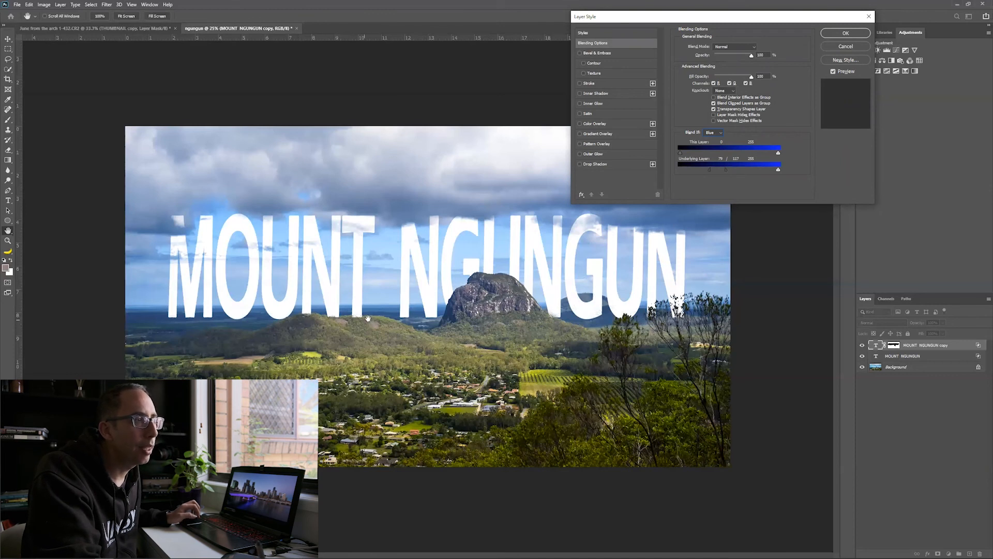
{"action": "mouse_move", "coordinate": [653, 278]}
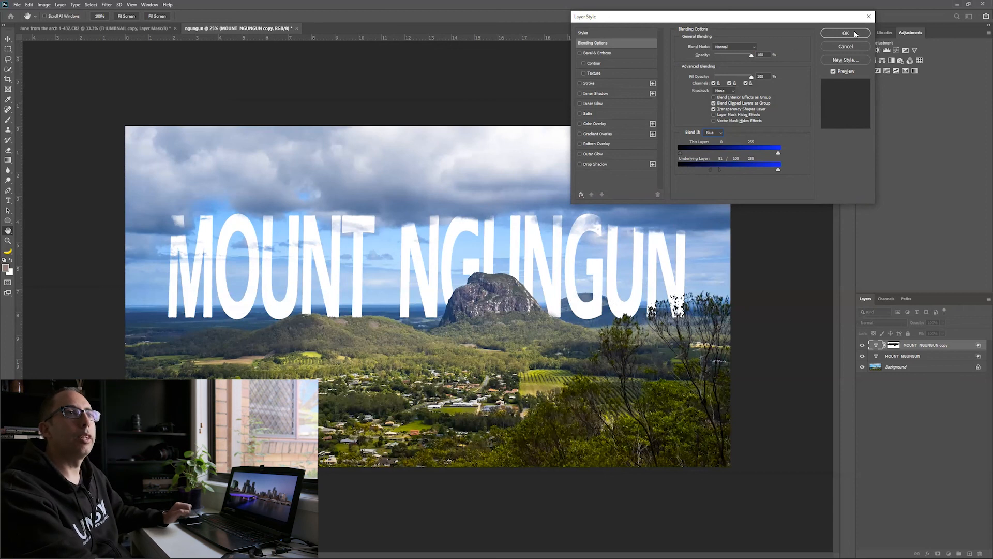
Confirm the Layer Style blending so hills and branches sit in front of the text.
{"action": "left_click", "coordinate": [845, 33]}
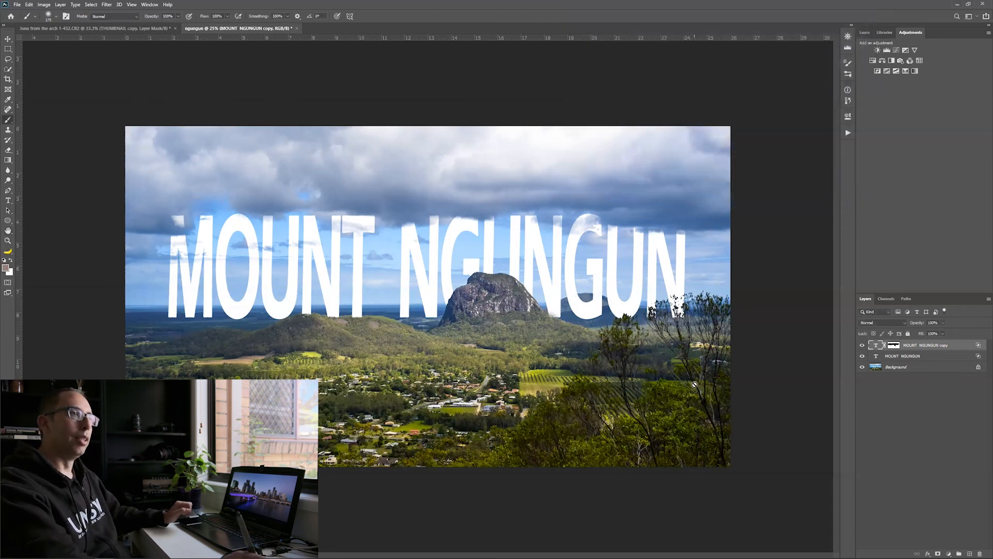
{"action": "mouse_move", "coordinate": [652, 251]}
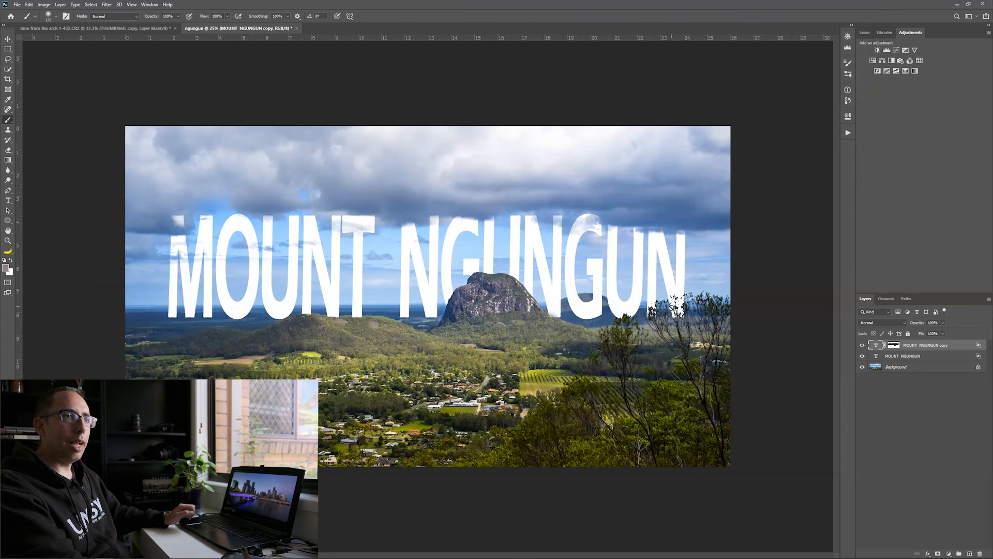
{"action": "mouse_move", "coordinate": [325, 327]}
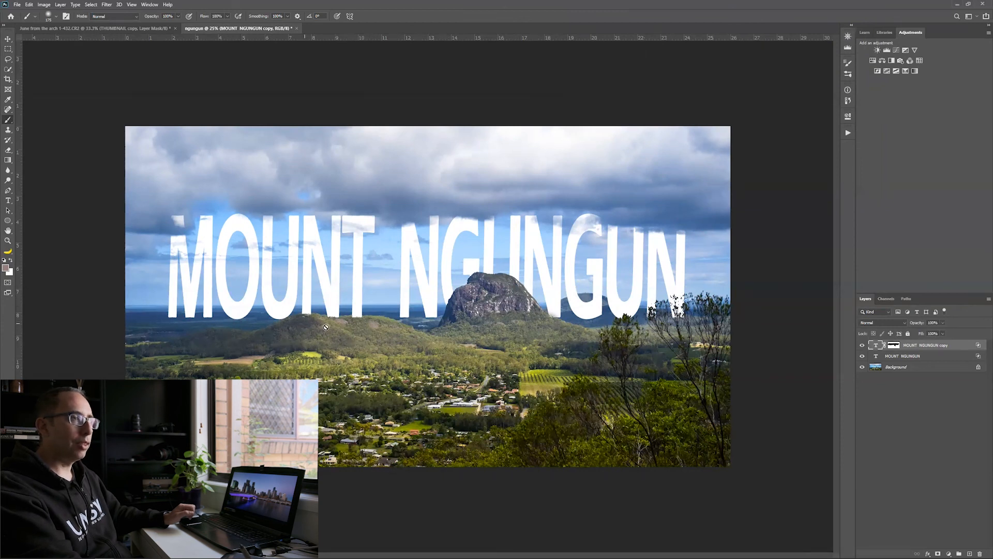